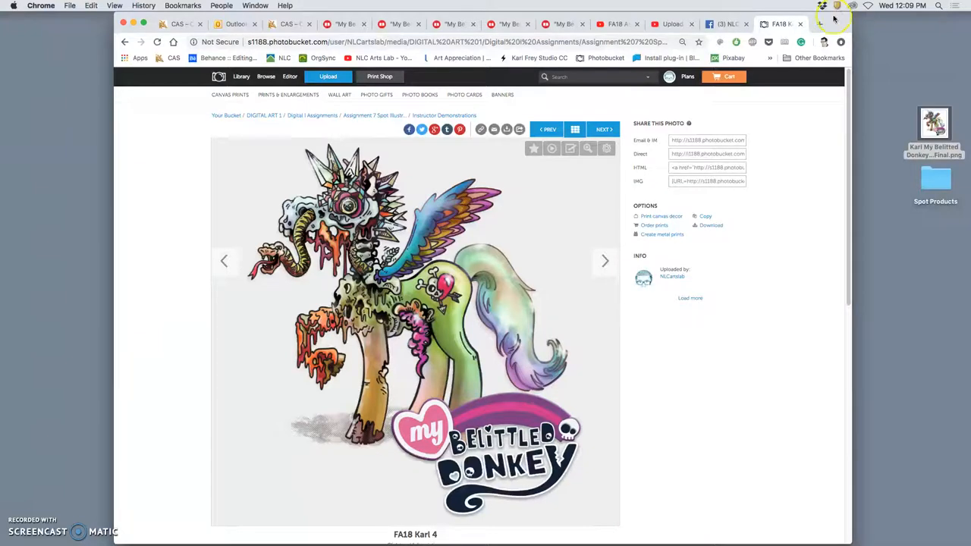
pyautogui.moveTo(804, 261)
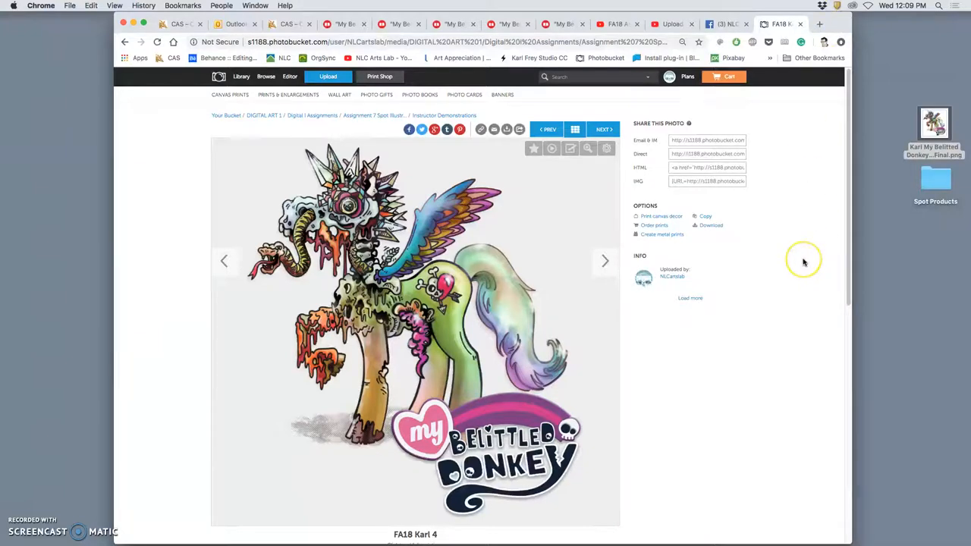
pyautogui.moveTo(804, 263)
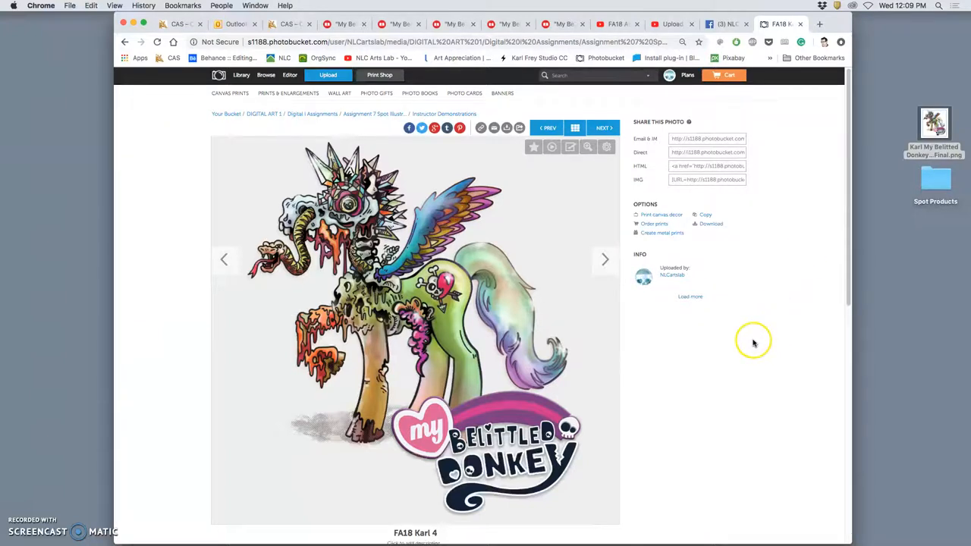
# Scroll the FA18 Karl photo page to bring the previous-photo arrow into view
pyautogui.scroll(-3)
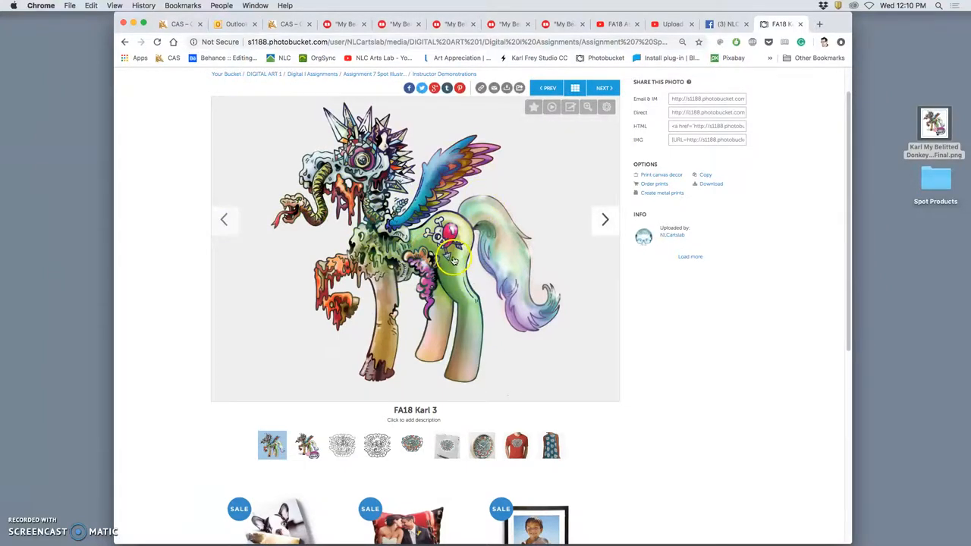
pyautogui.moveTo(601, 317)
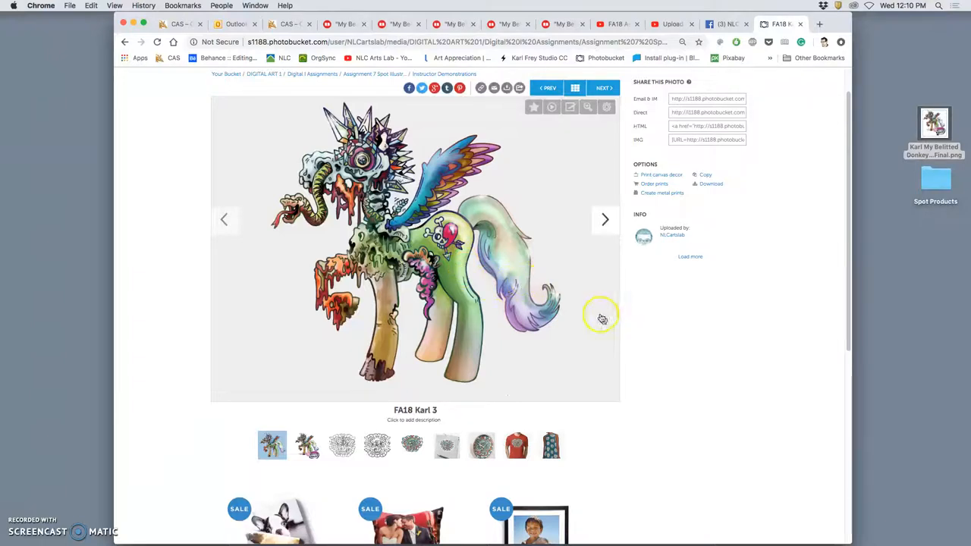
pyautogui.moveTo(491, 279)
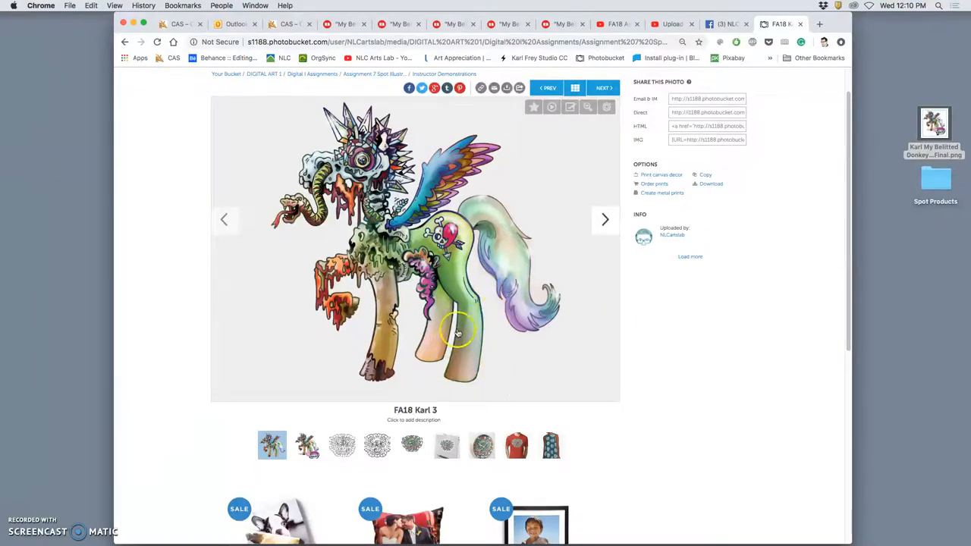
pyautogui.moveTo(393, 331)
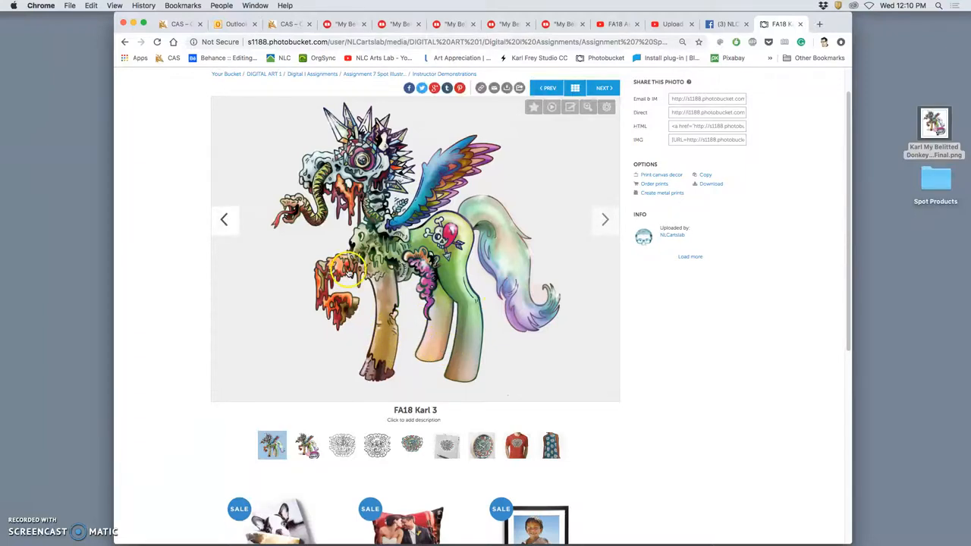
pyautogui.moveTo(500, 254)
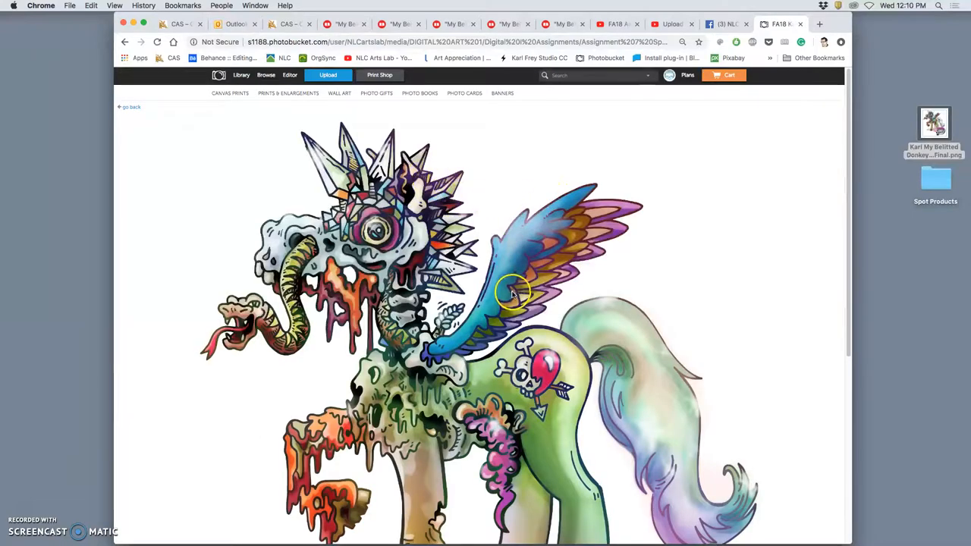
pyautogui.scroll(-3)
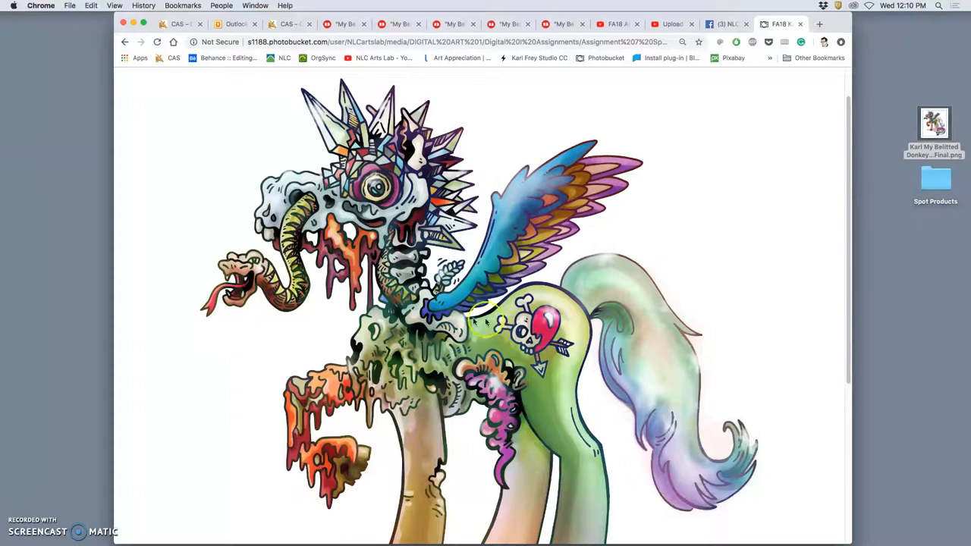
pyautogui.moveTo(594, 322)
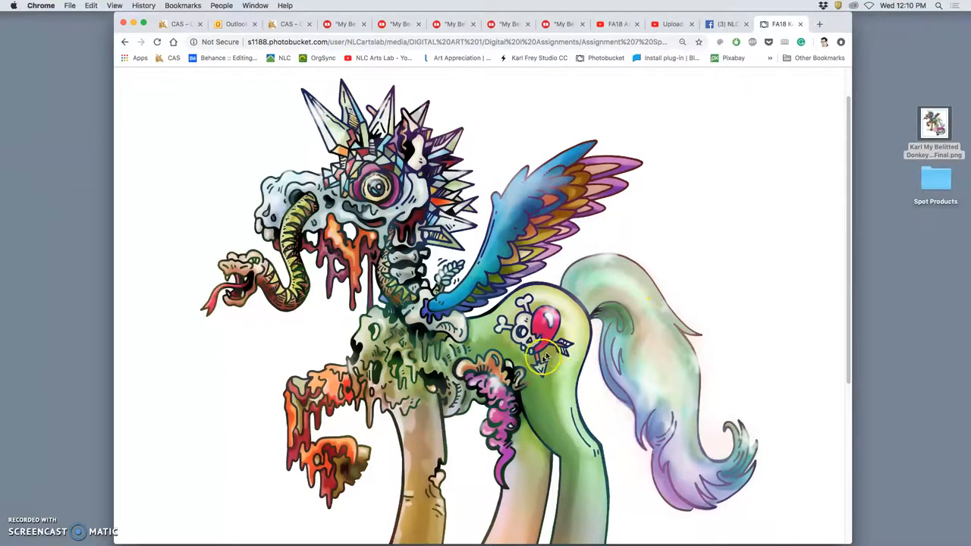
pyautogui.moveTo(346, 205)
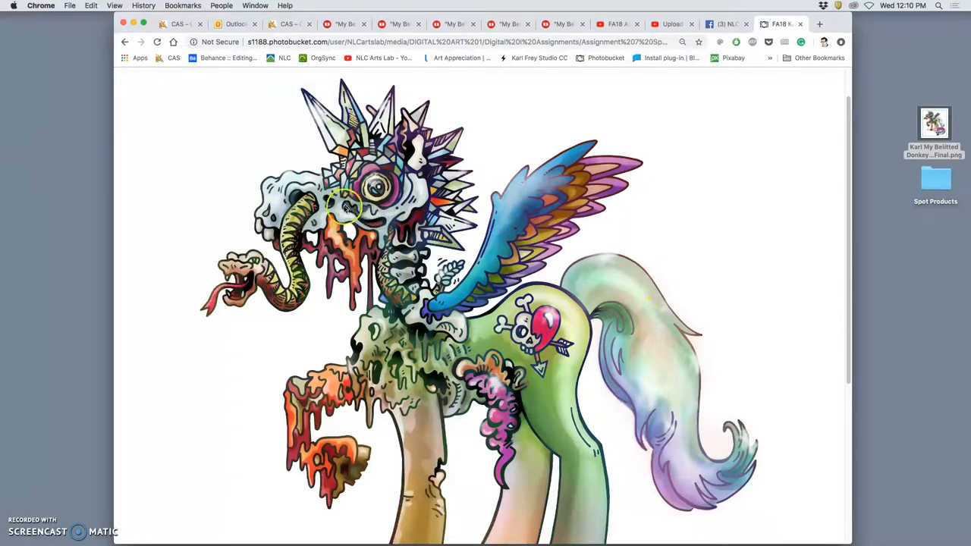
pyautogui.moveTo(467, 364)
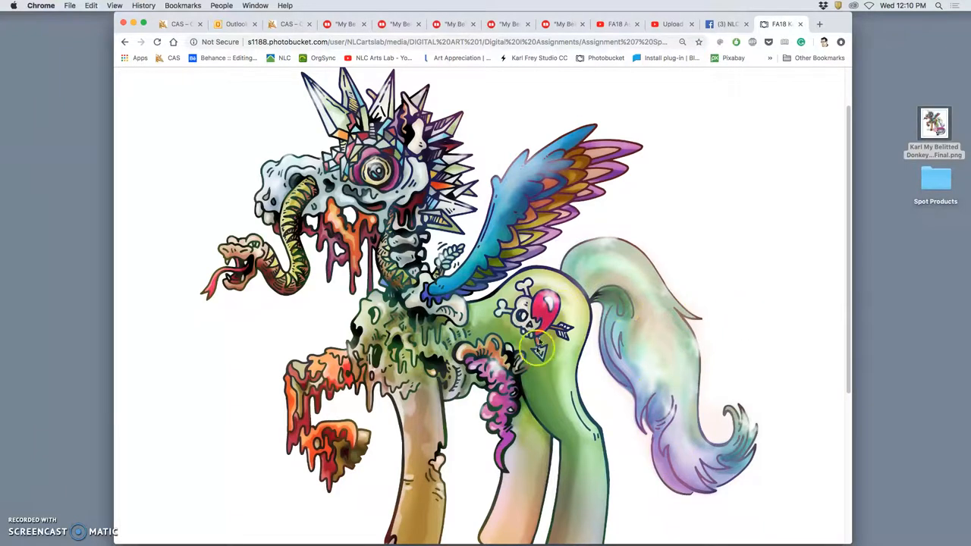
pyautogui.moveTo(516, 273)
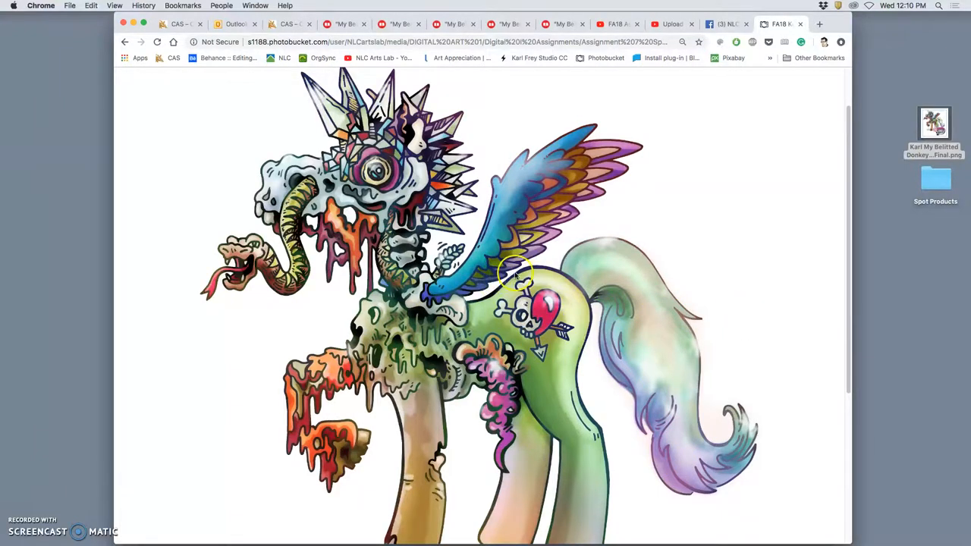
pyautogui.moveTo(473, 275)
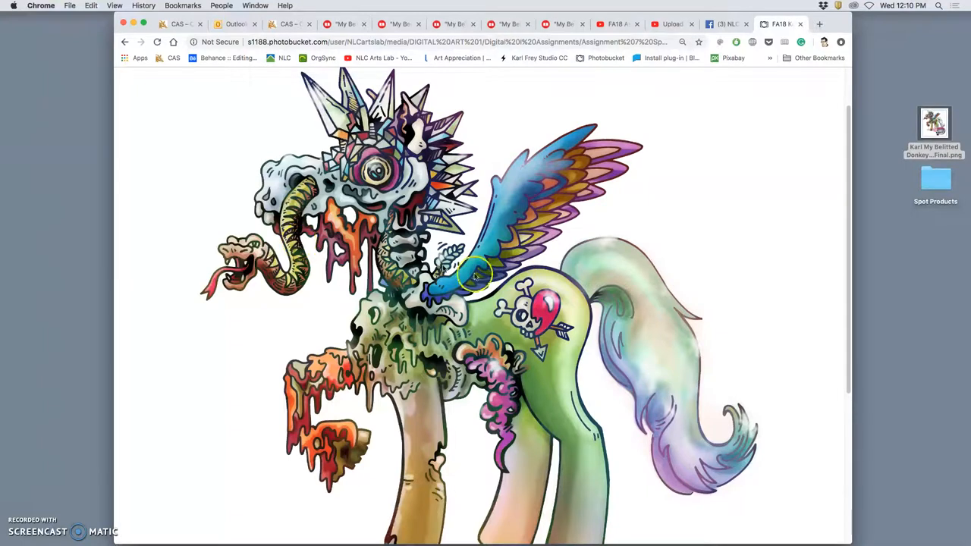
pyautogui.moveTo(553, 291)
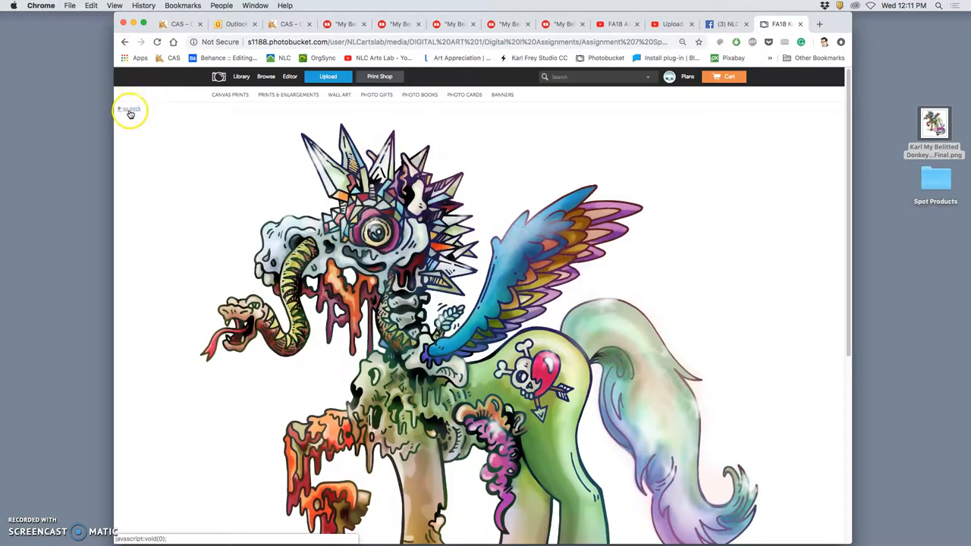
# Return to the album, pass the FA18 Karl 2 line art, and view the halftone colour version full size
pyautogui.click(129, 109)
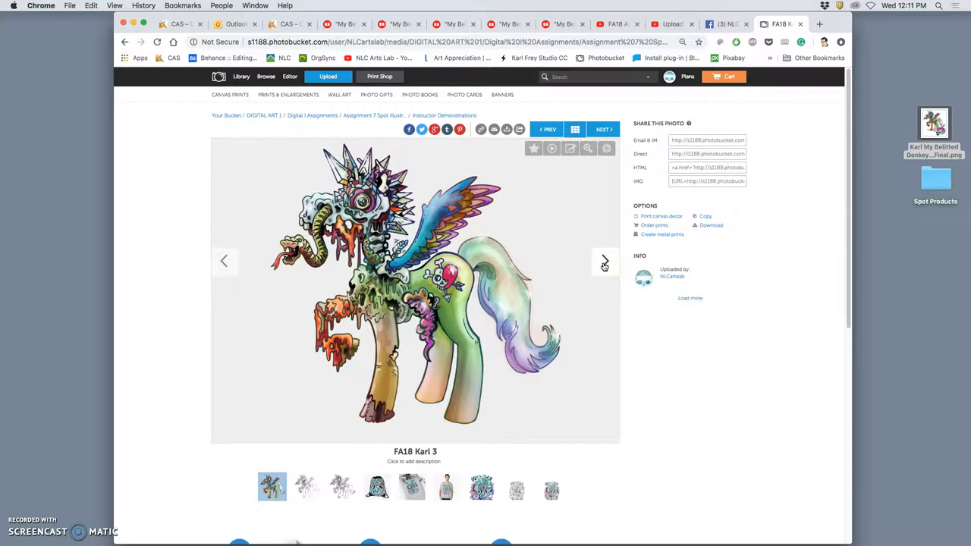
pyautogui.click(604, 261)
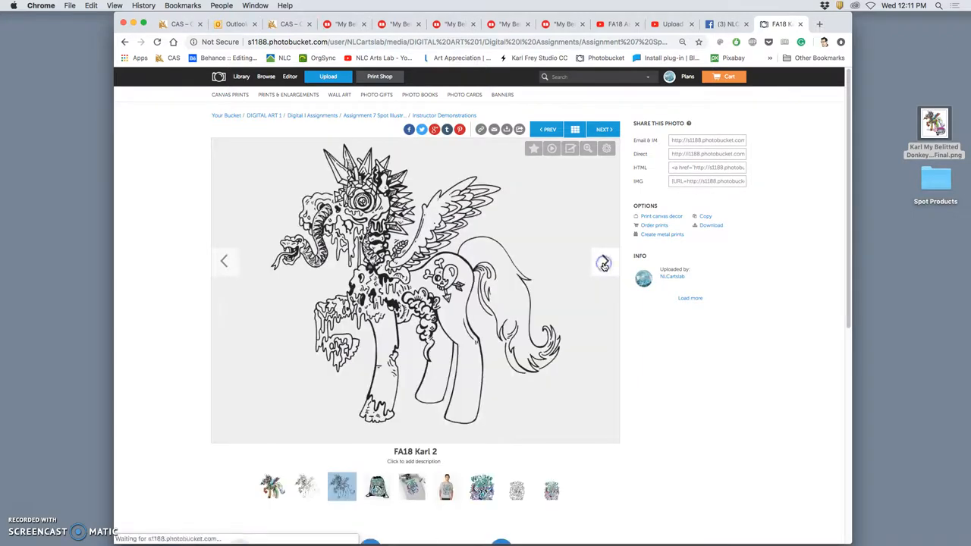
pyautogui.click(604, 261)
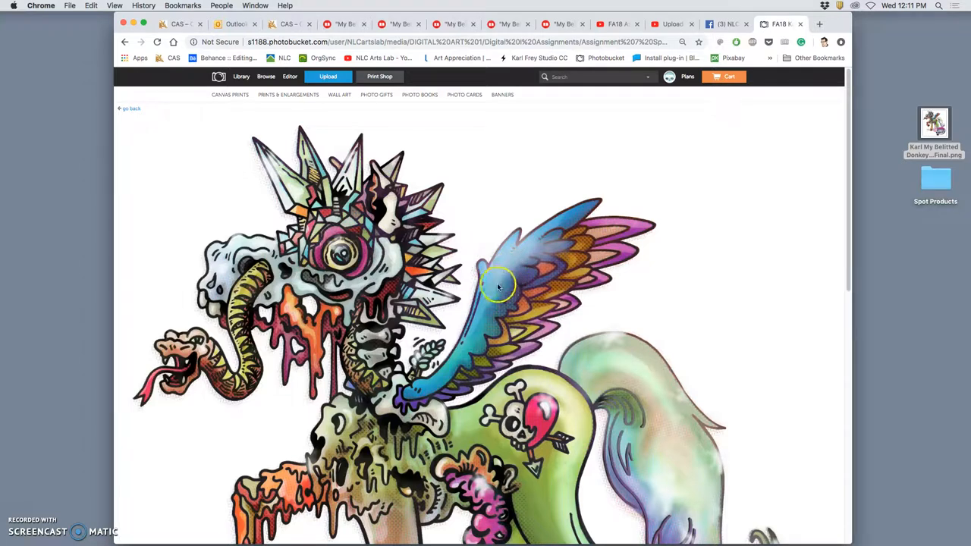
# Scroll the full-size artwork from the 'My Belittled Donkey' logo back to the head and wings
pyautogui.scroll(-3)
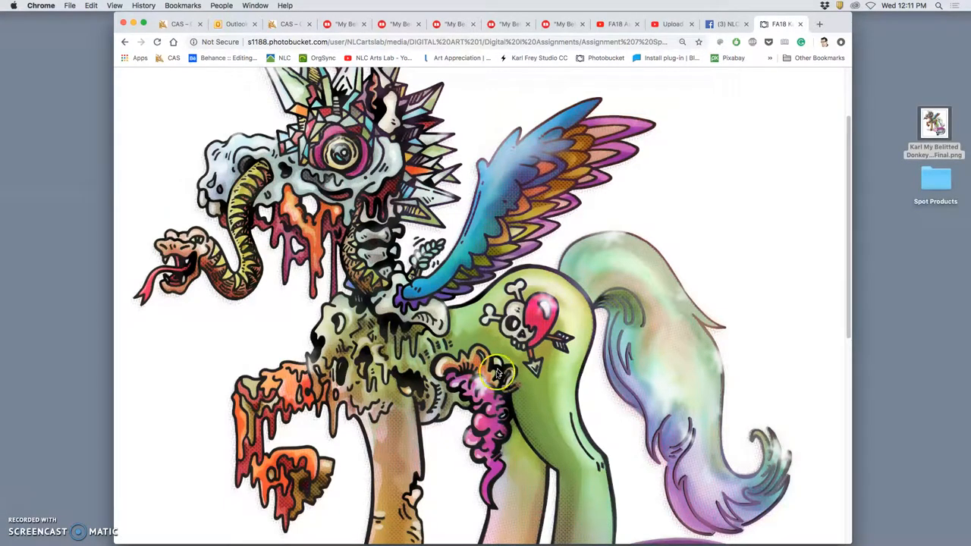
pyautogui.scroll(-3)
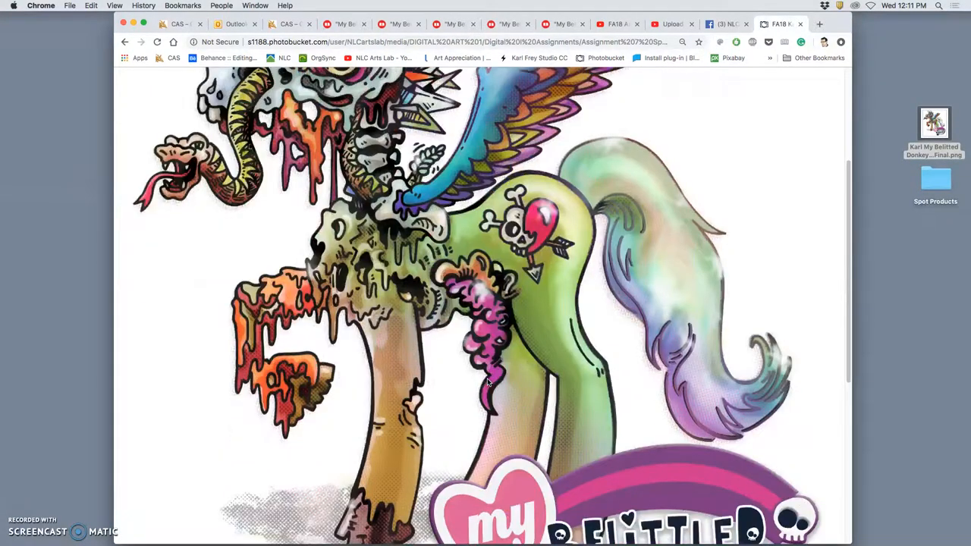
pyautogui.scroll(-3)
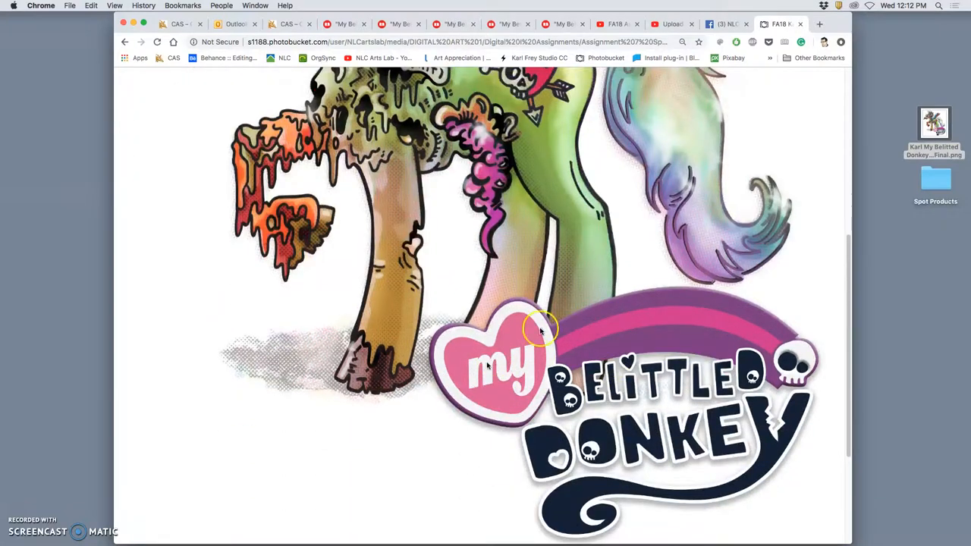
pyautogui.moveTo(625, 473)
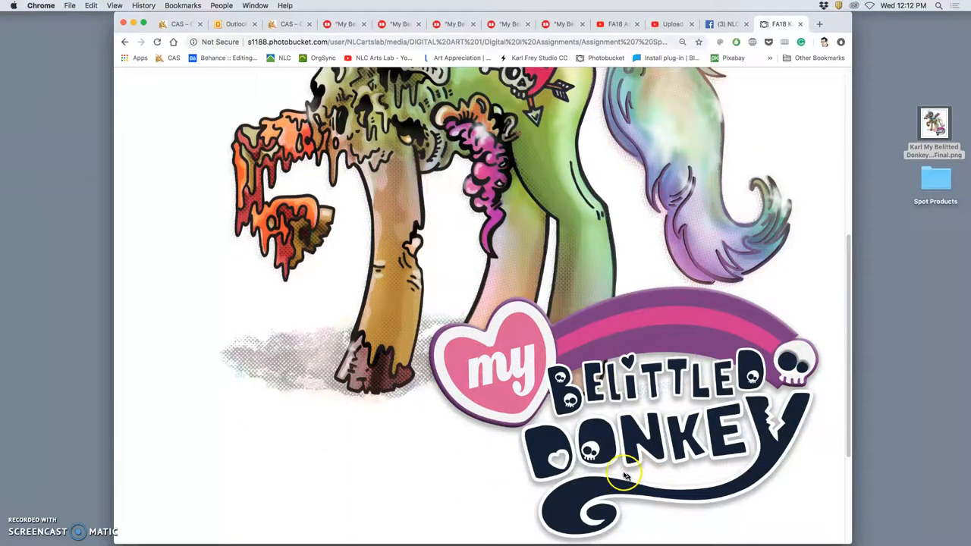
pyautogui.moveTo(516, 334)
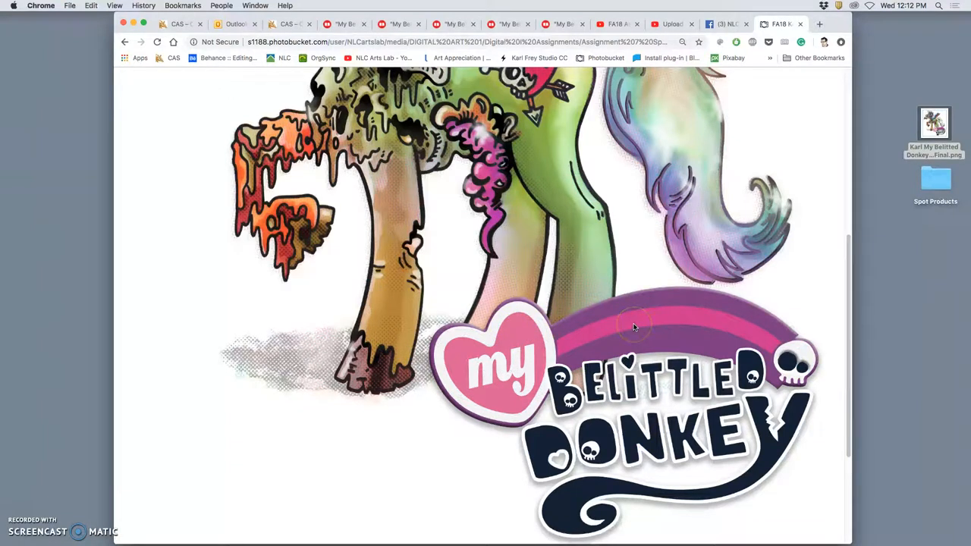
pyautogui.moveTo(604, 321)
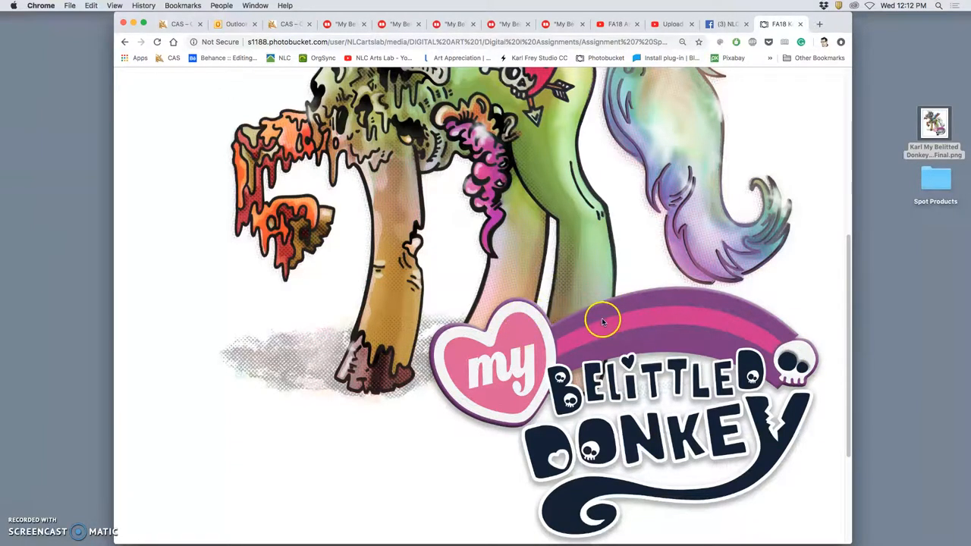
pyautogui.scroll(3)
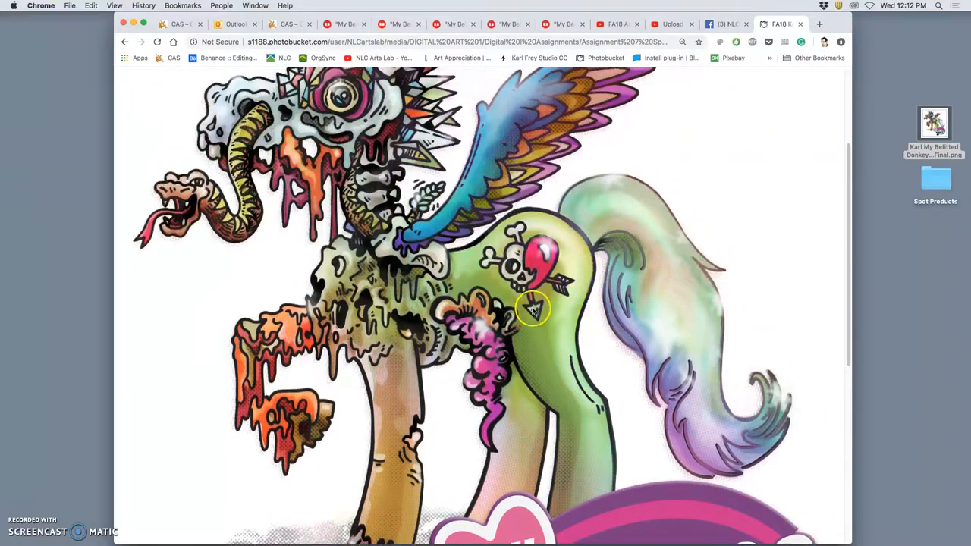
pyautogui.scroll(-3)
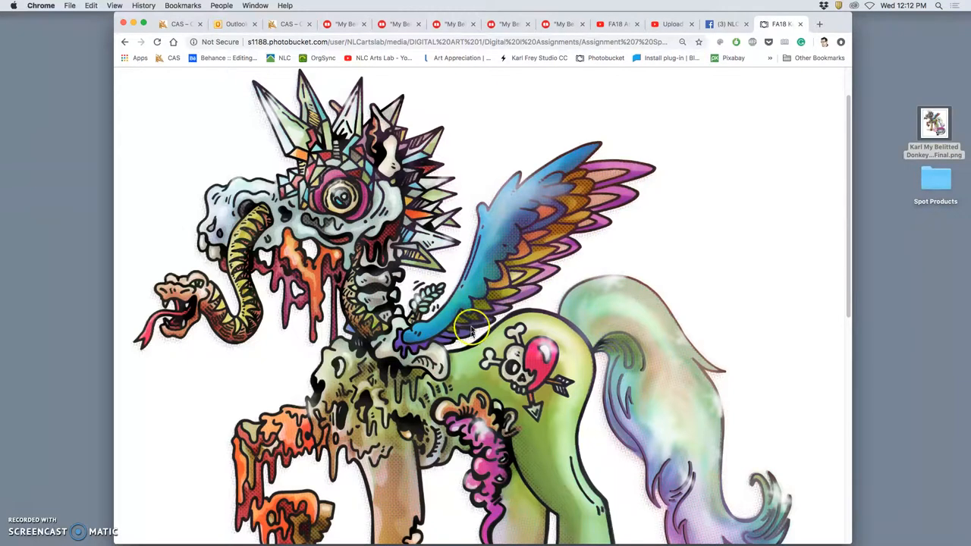
pyautogui.moveTo(498, 258)
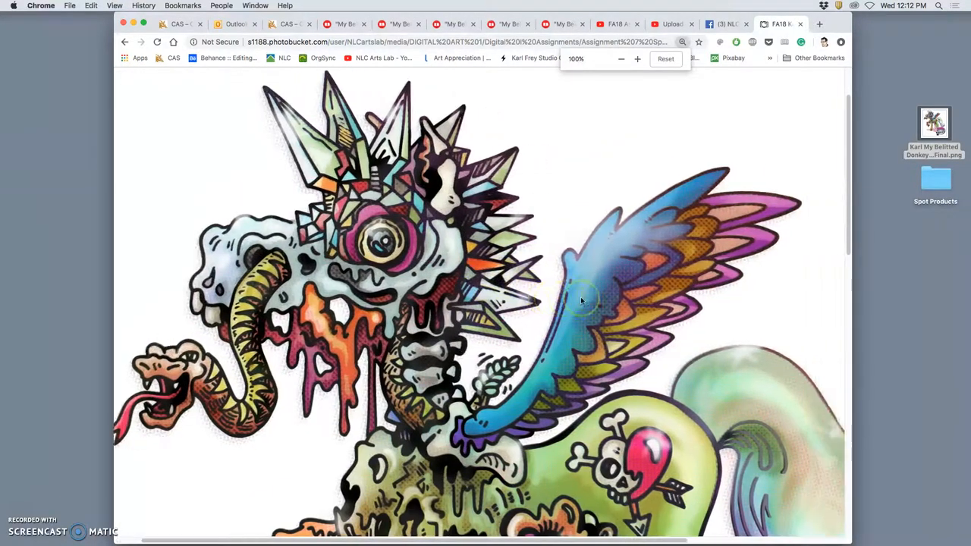
# Zoom Chrome in twice on the illustration to inspect the halftone dots around the spiky head and wing
pyautogui.click(637, 59)
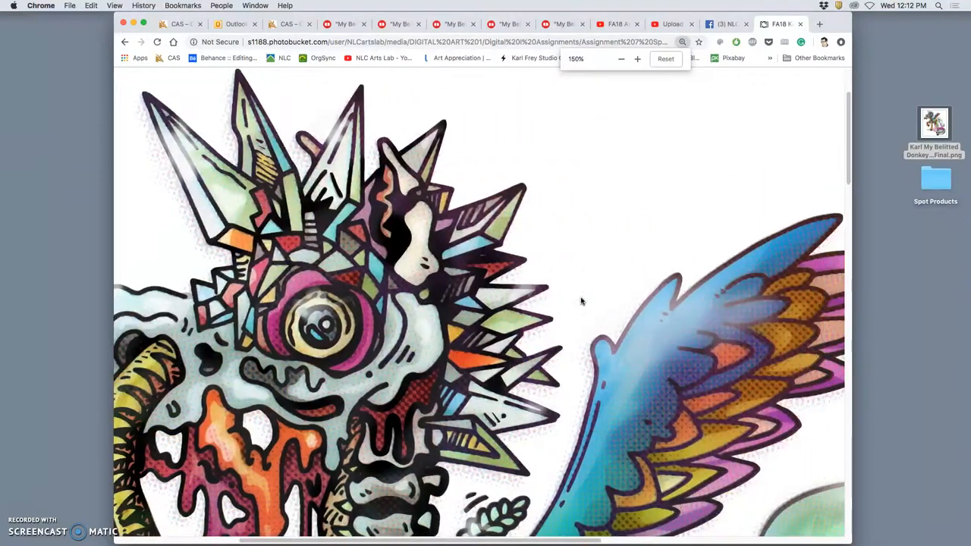
pyautogui.scroll(-3)
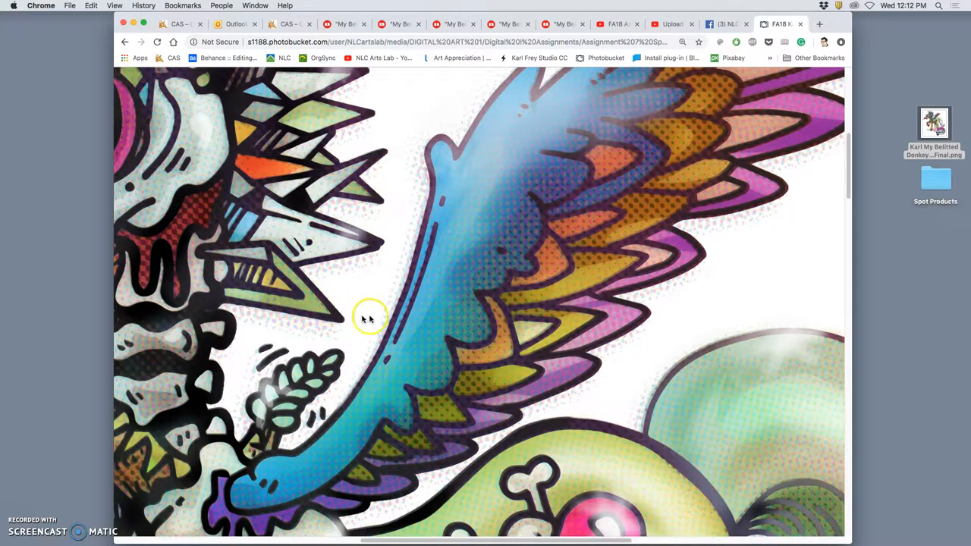
pyautogui.click(371, 317)
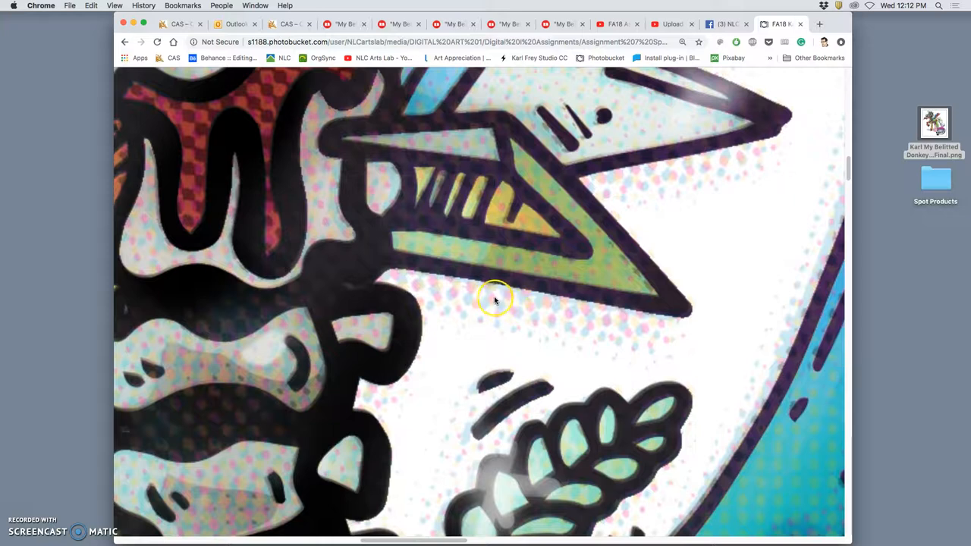
pyautogui.moveTo(574, 324)
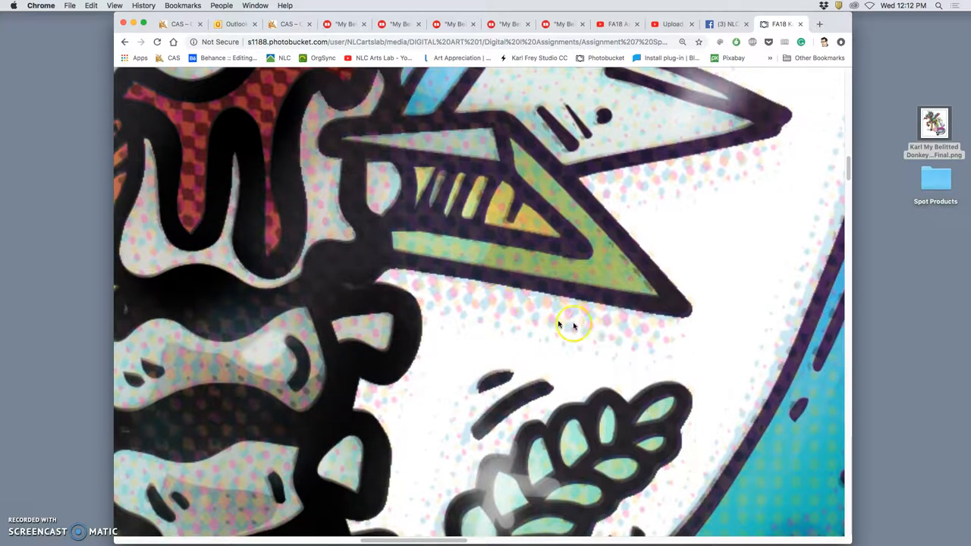
pyautogui.moveTo(554, 337)
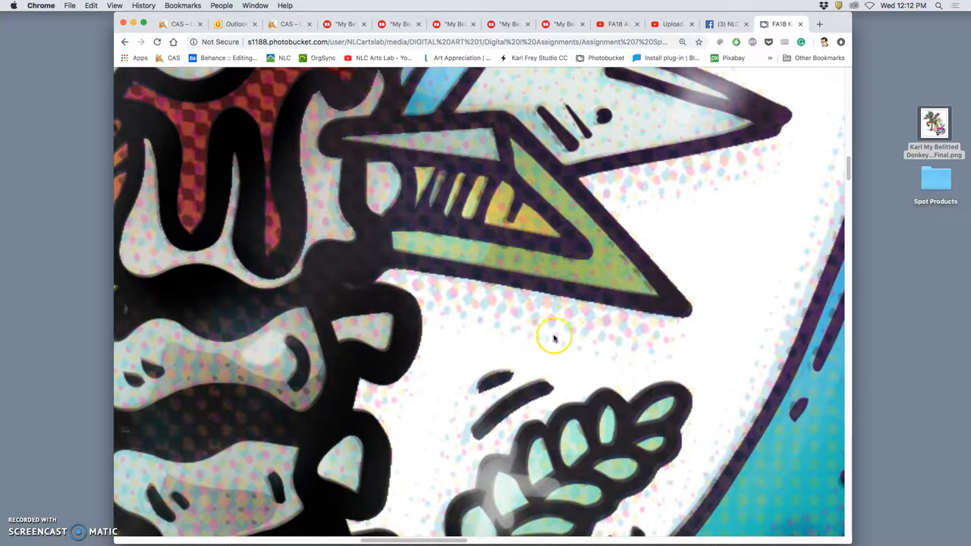
pyautogui.moveTo(555, 340)
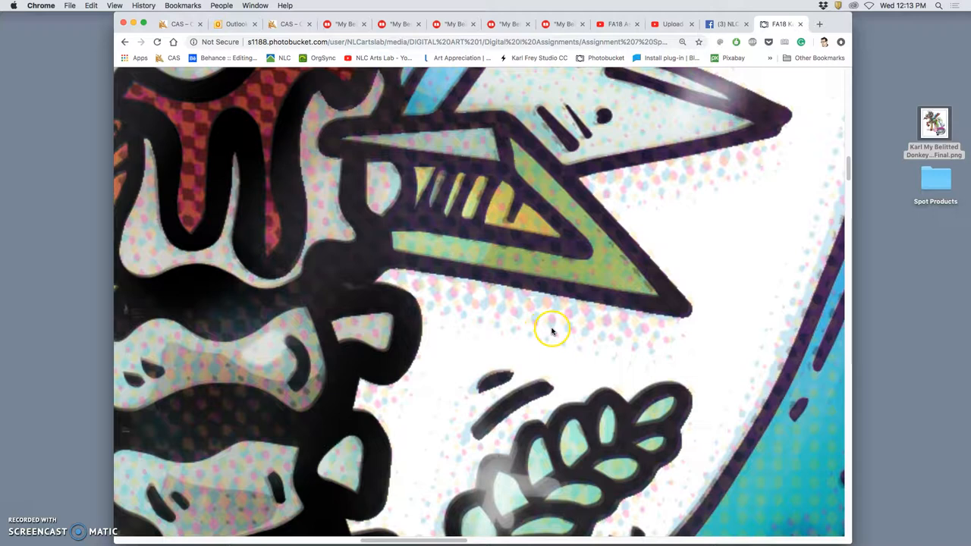
pyautogui.moveTo(544, 322)
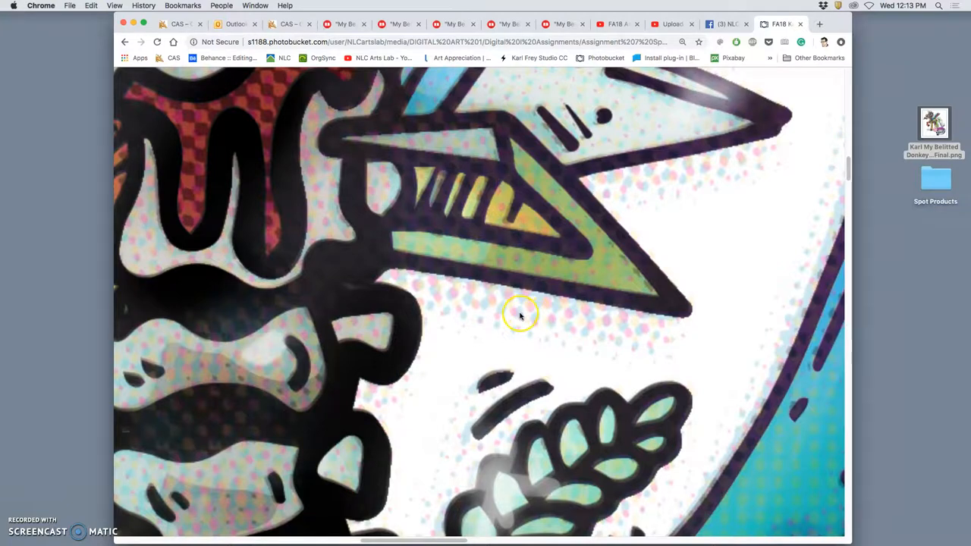
pyautogui.moveTo(513, 304)
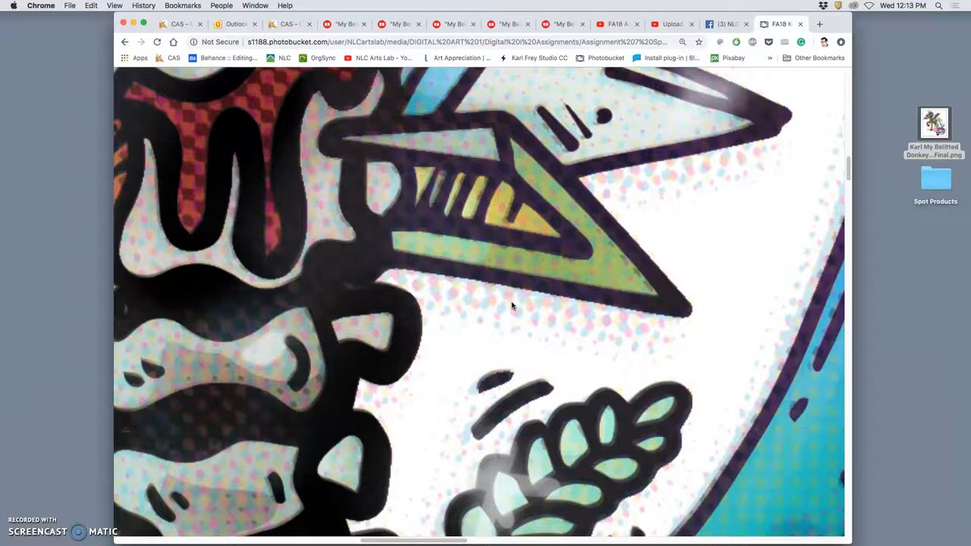
pyautogui.moveTo(695, 156)
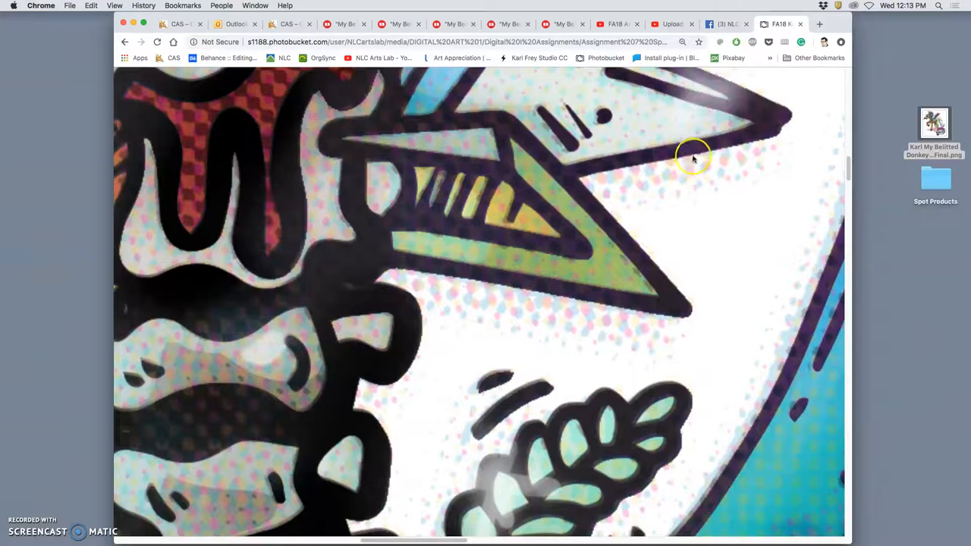
pyautogui.moveTo(645, 220)
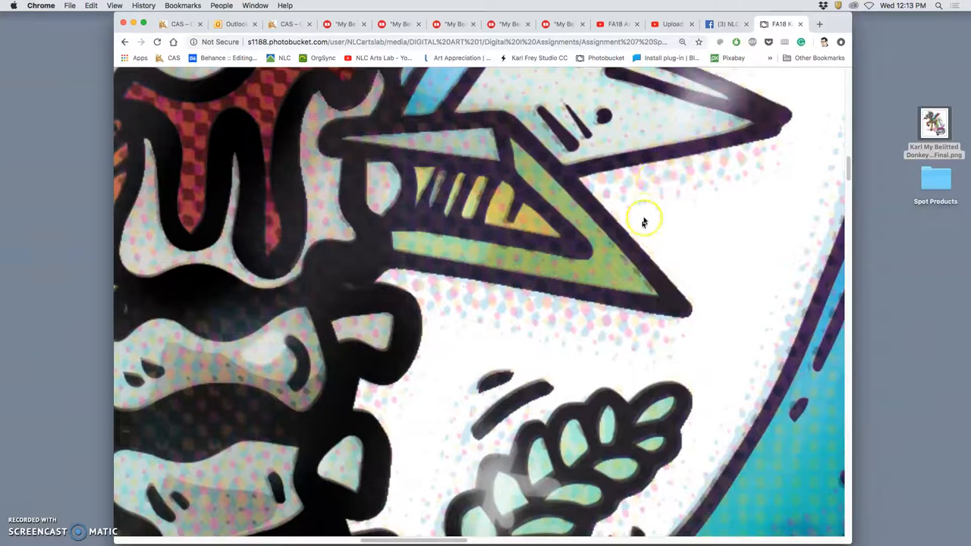
pyautogui.moveTo(706, 170)
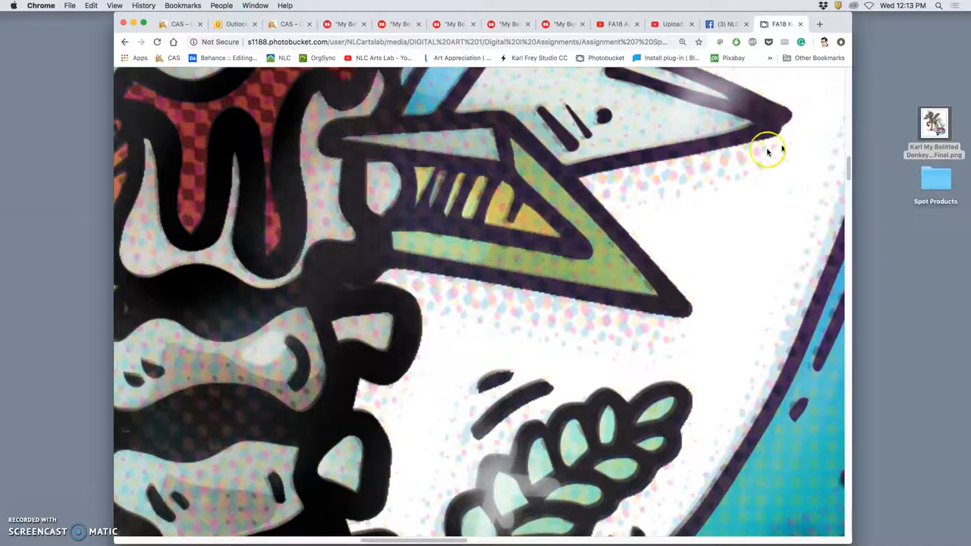
pyautogui.moveTo(743, 160)
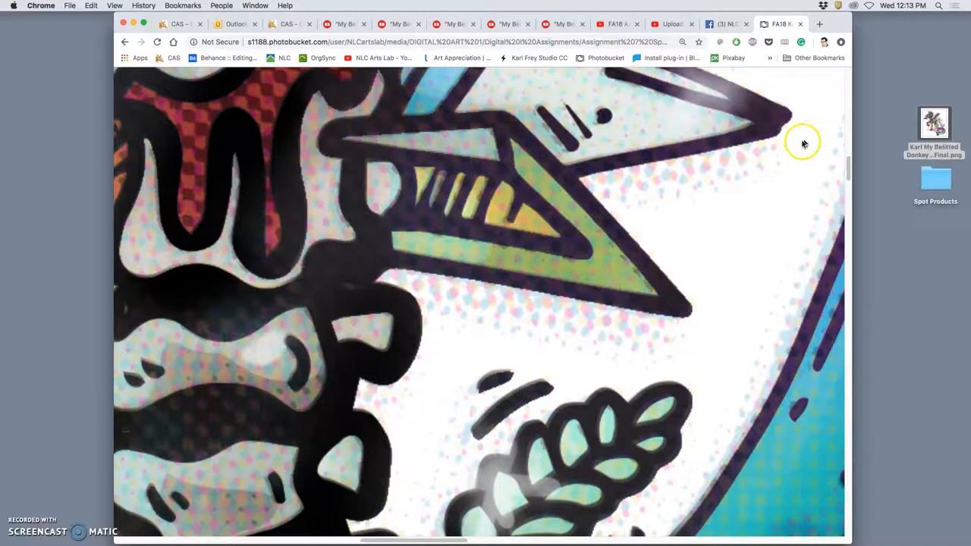
pyautogui.moveTo(752, 234)
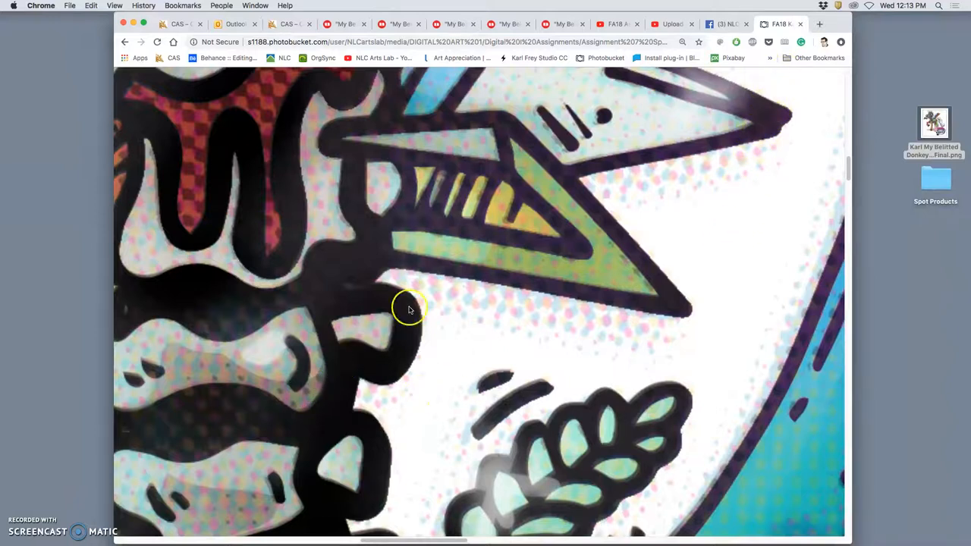
pyautogui.moveTo(331, 356)
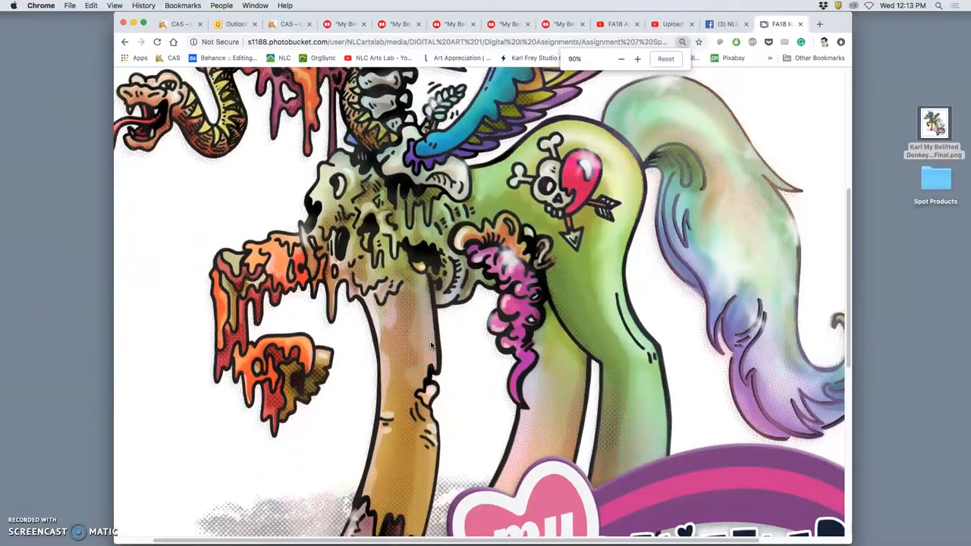
# Reset the browser zoom and open 'Karl My Belittled Donkey Color Spot Final' from the desktop in Preview
pyautogui.click(622, 57)
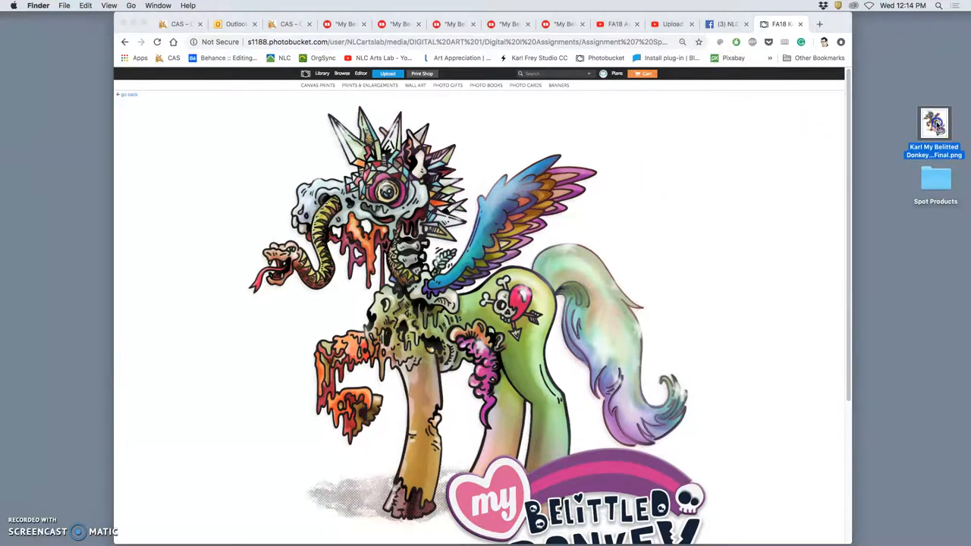
pyautogui.doubleClick(935, 124)
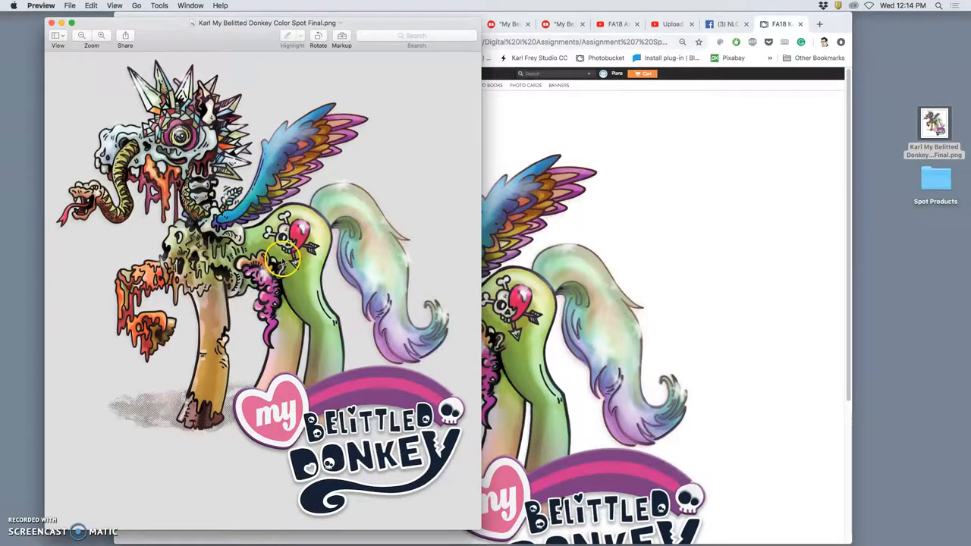
pyautogui.moveTo(443, 267)
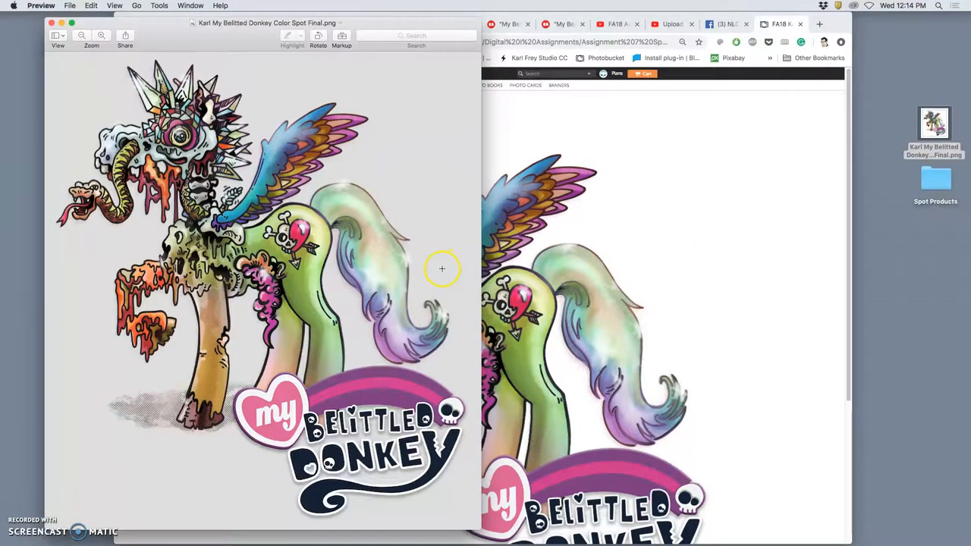
pyautogui.moveTo(250, 267)
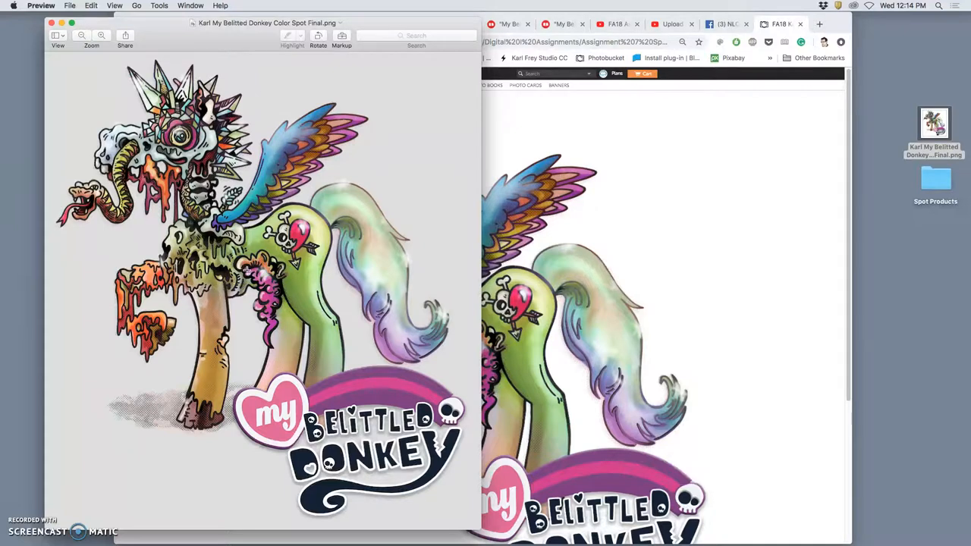
pyautogui.moveTo(320, 185)
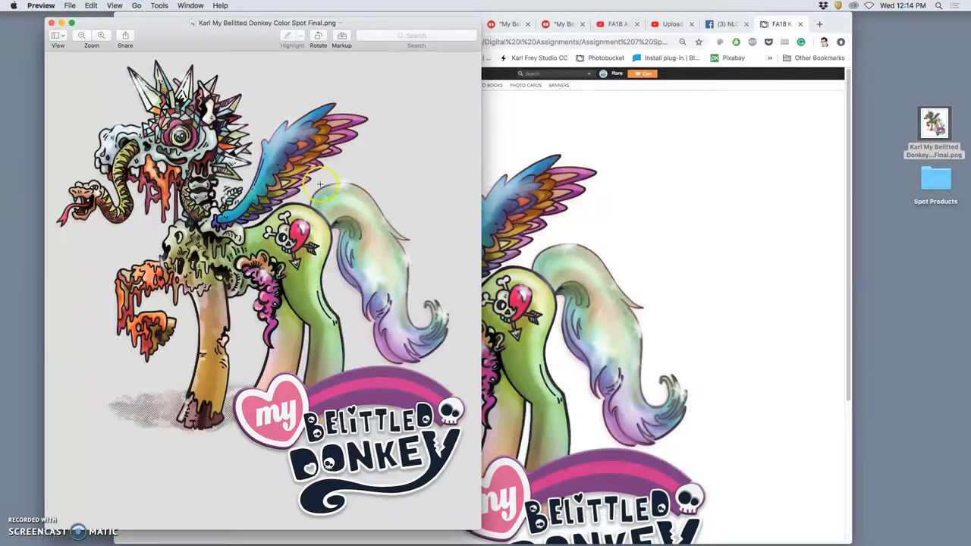
pyautogui.moveTo(104, 220)
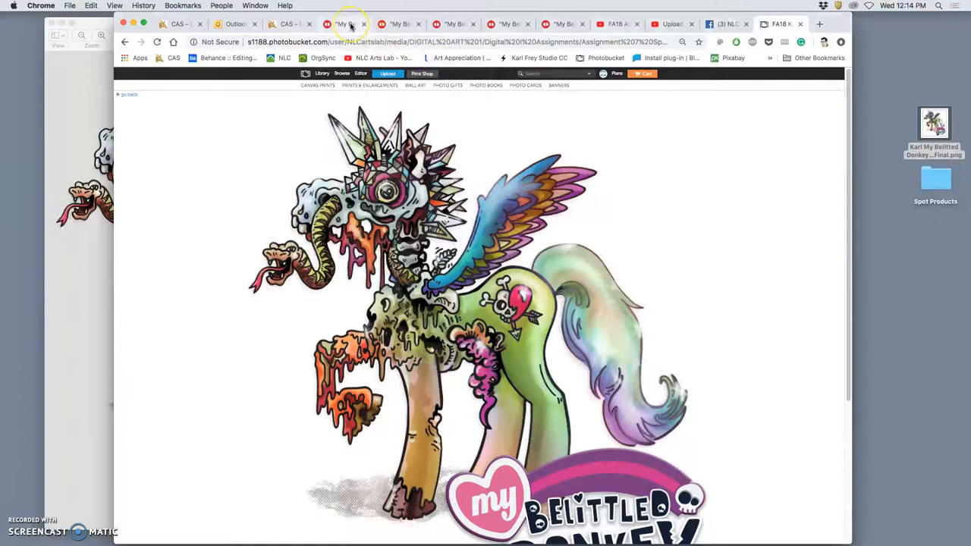
# Browse Redbubble's available products for the design and open the contrast tank in a new tab
pyautogui.click(347, 24)
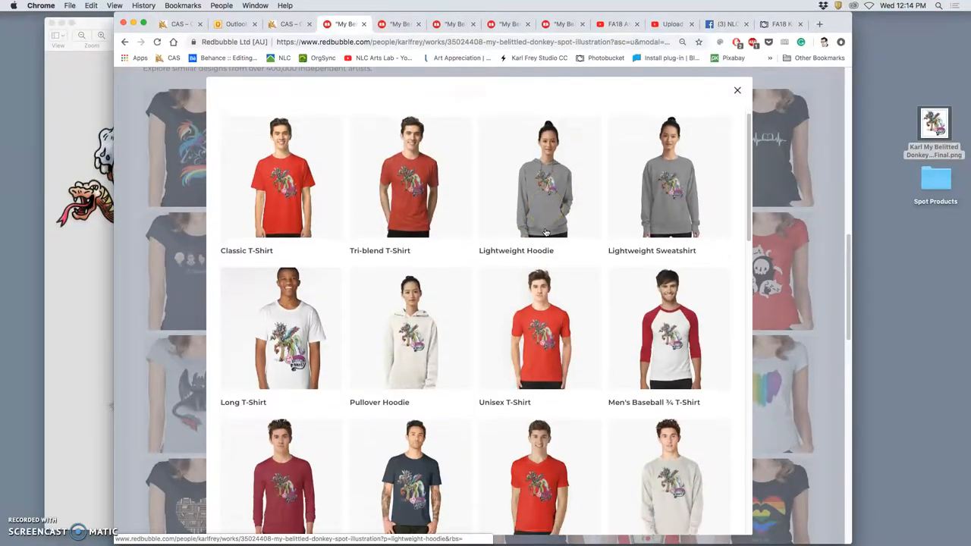
pyautogui.scroll(-3)
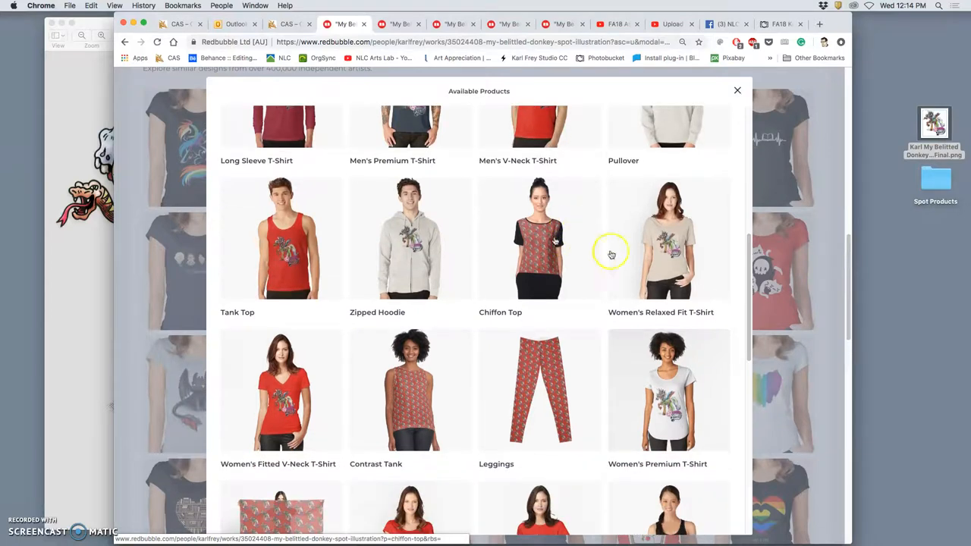
pyautogui.scroll(-3)
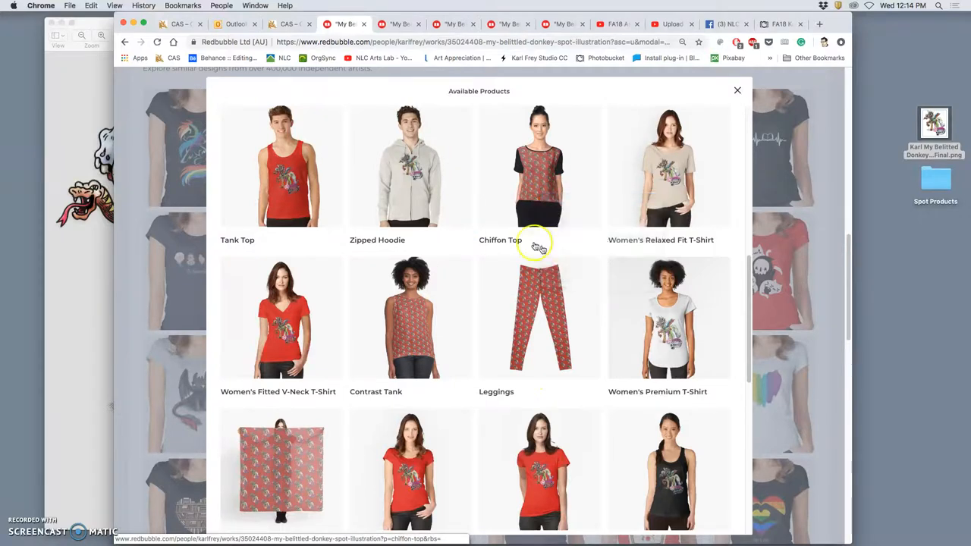
pyautogui.scroll(-3)
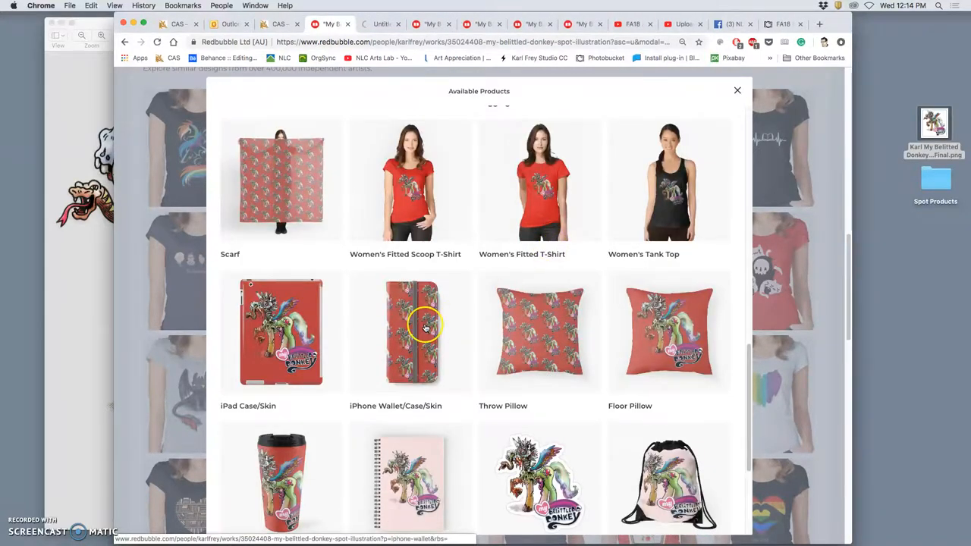
pyautogui.rightClick(540, 331)
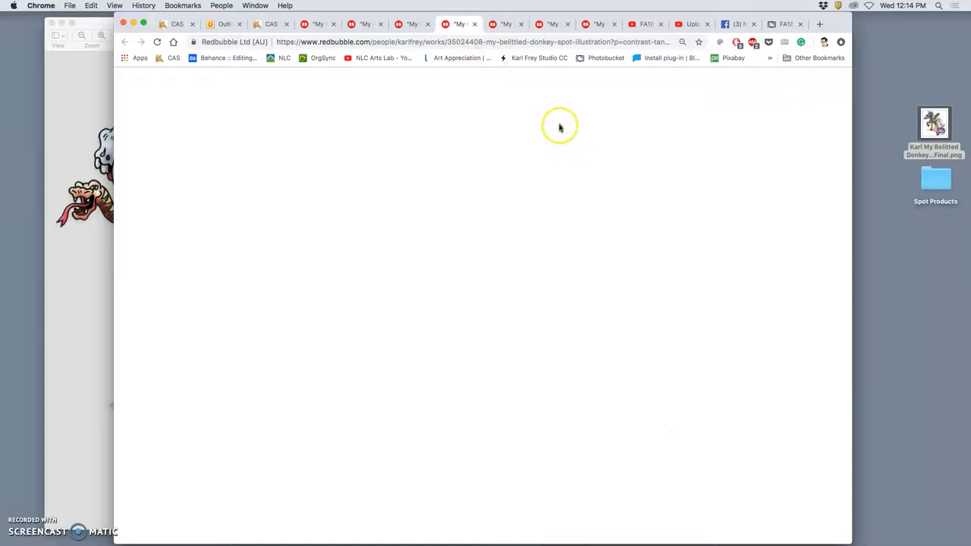
# Switch tabs to the $25.00 Women's Tank Top product page for the donkey design
pyautogui.click(507, 24)
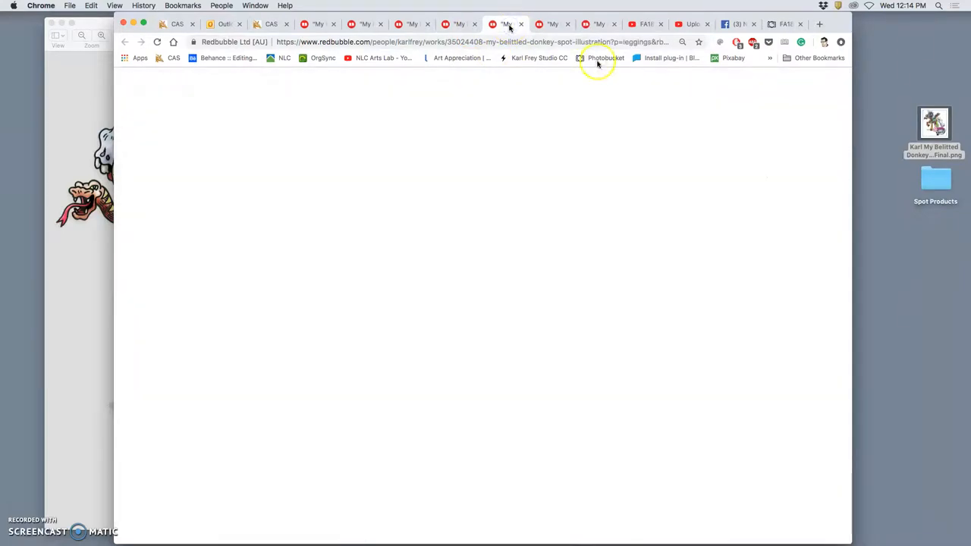
pyautogui.click(552, 25)
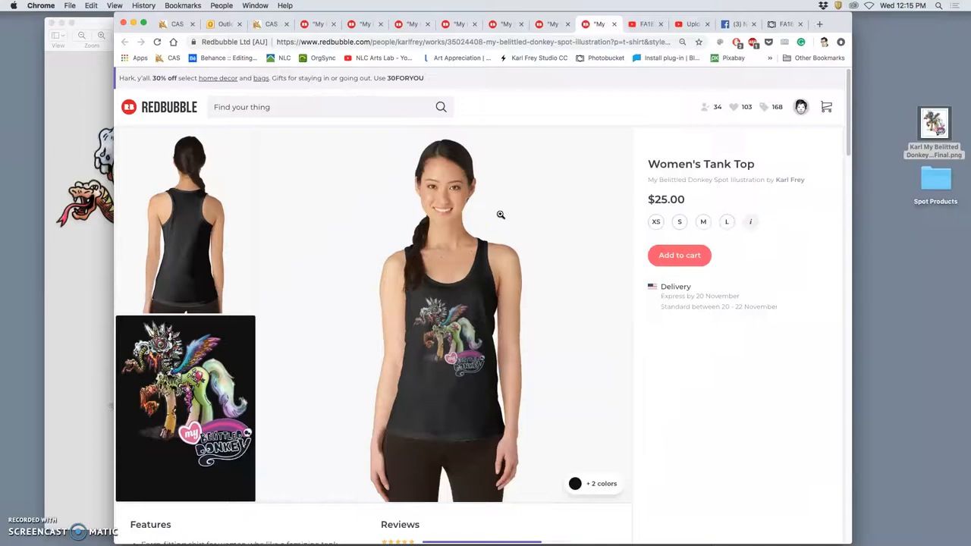
pyautogui.moveTo(492, 213)
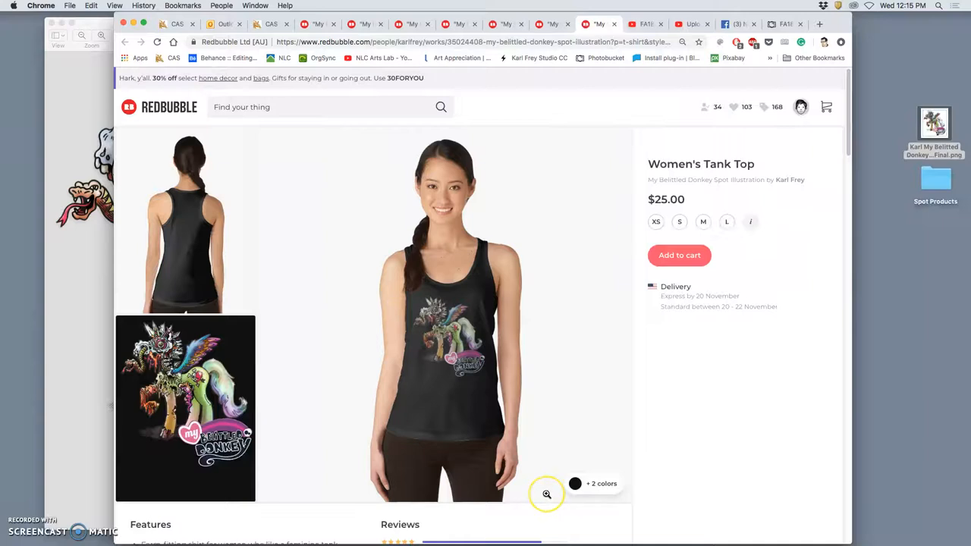
pyautogui.moveTo(880, 312)
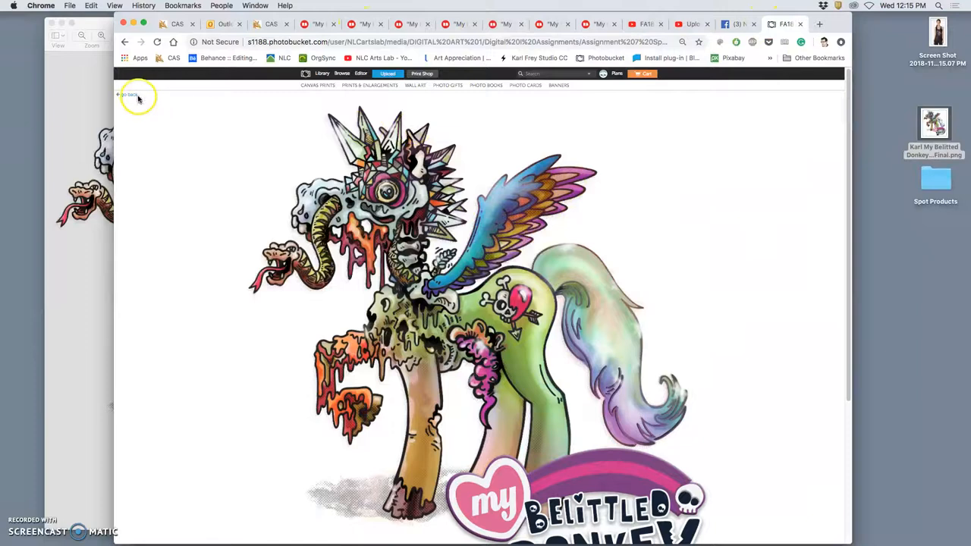
# Return from the single donkey image to the Instructor Demonstrations album grid
pyautogui.click(129, 94)
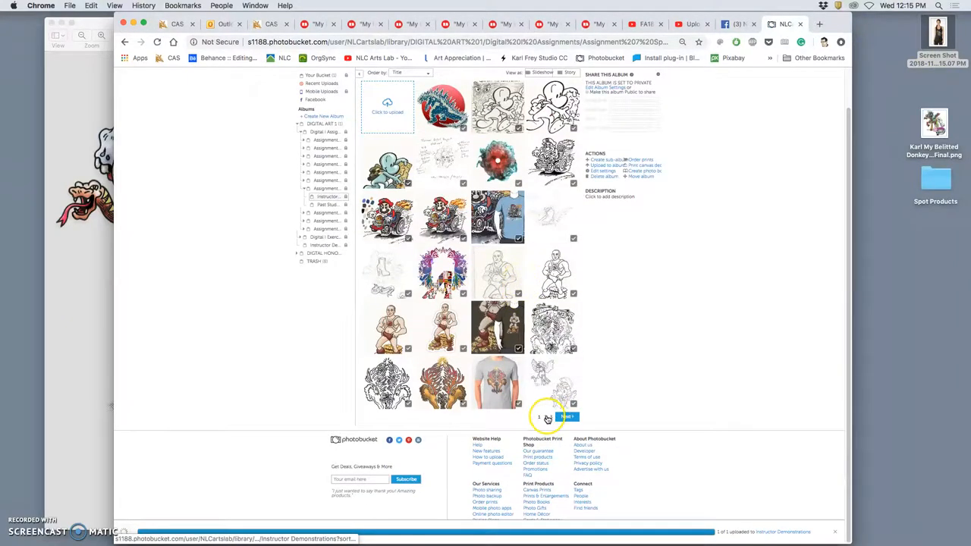
pyautogui.click(567, 415)
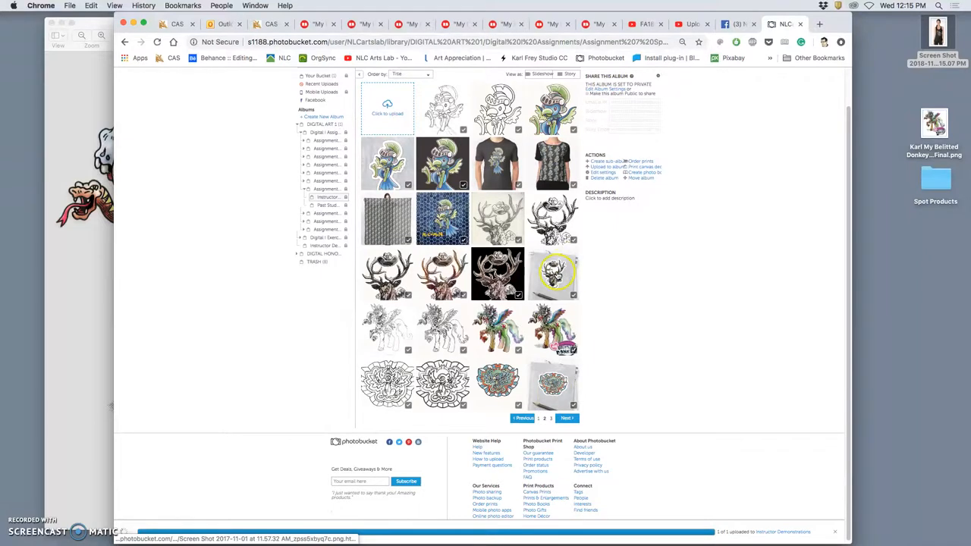
pyautogui.click(554, 273)
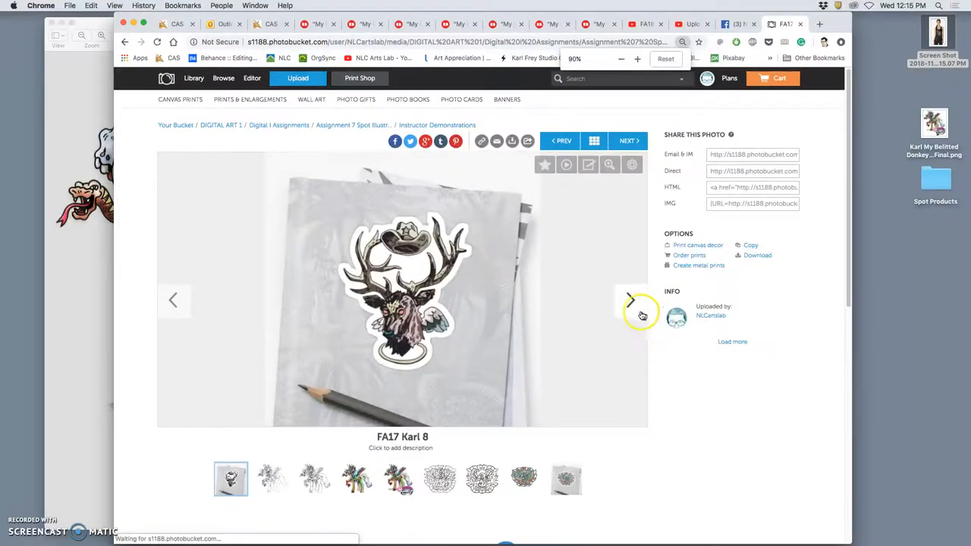
pyautogui.click(631, 300)
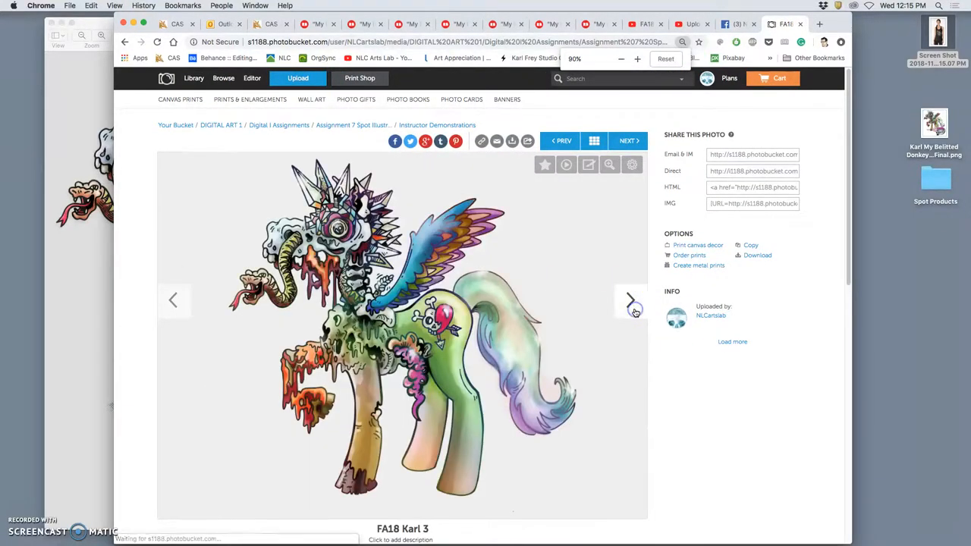
pyautogui.click(631, 301)
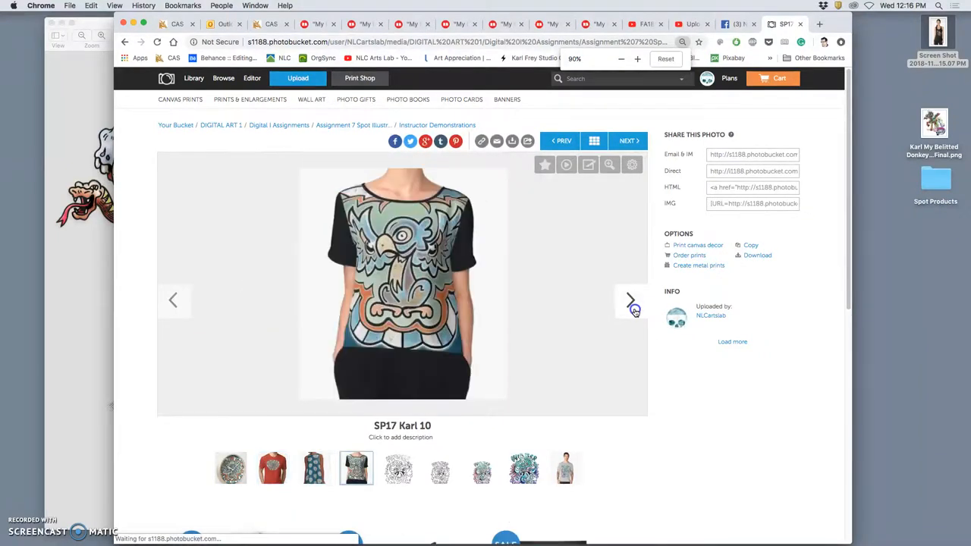
pyautogui.click(631, 301)
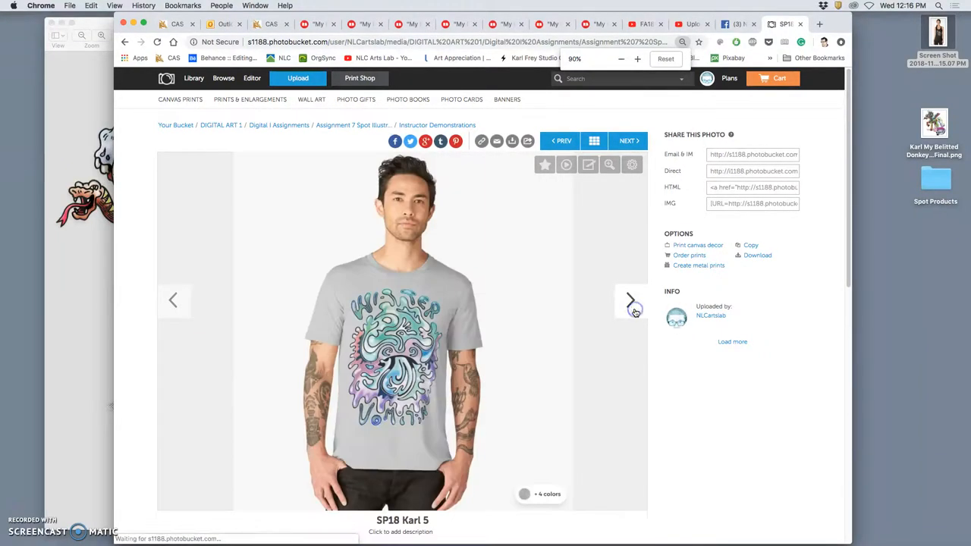
pyautogui.click(631, 301)
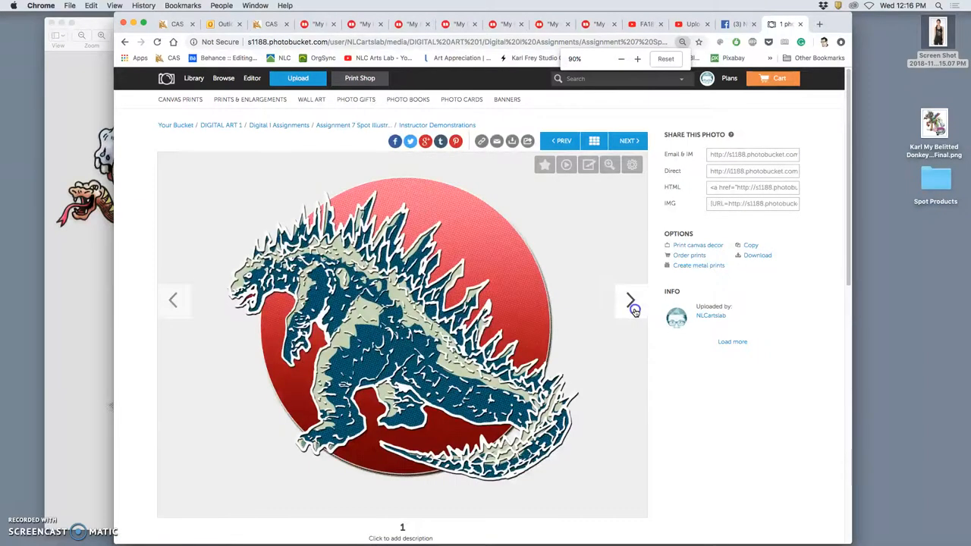
pyautogui.click(631, 300)
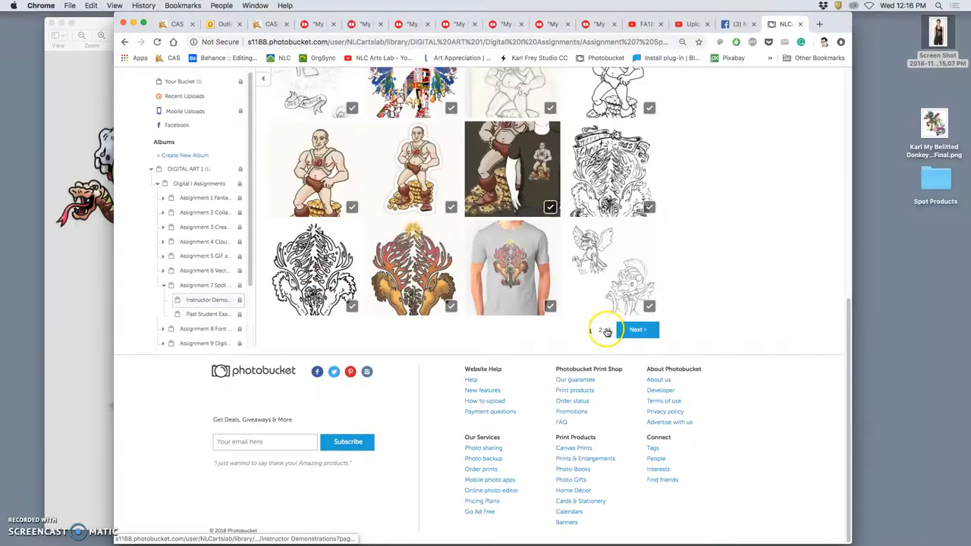
# Page to the album's new tank-top uploads and start titling the new photo 'Fa18 Karl 5'
pyautogui.click(639, 329)
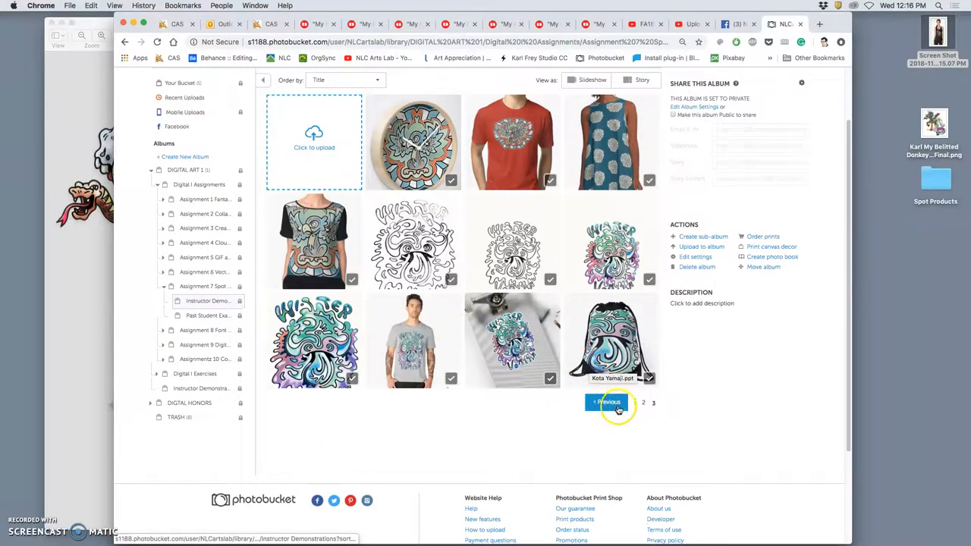
pyautogui.click(610, 402)
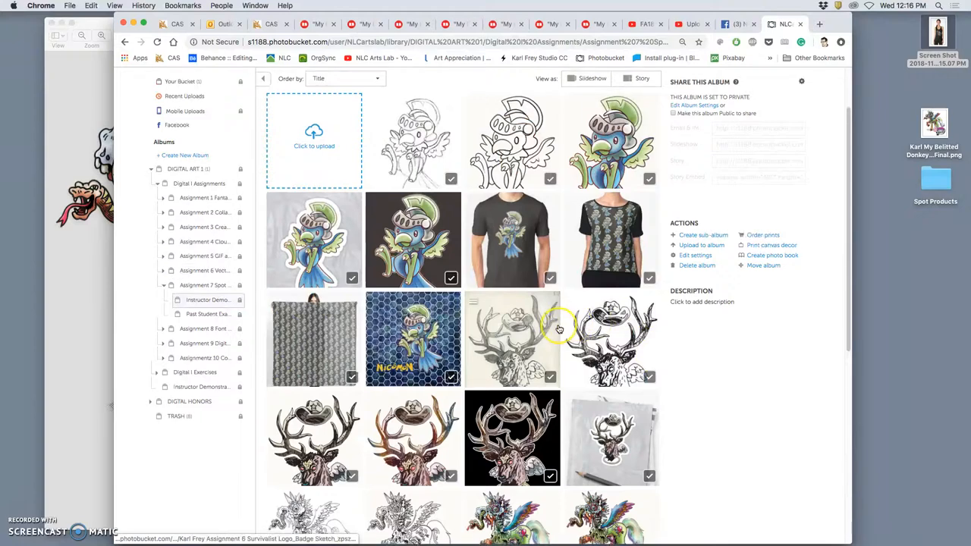
pyautogui.scroll(-3)
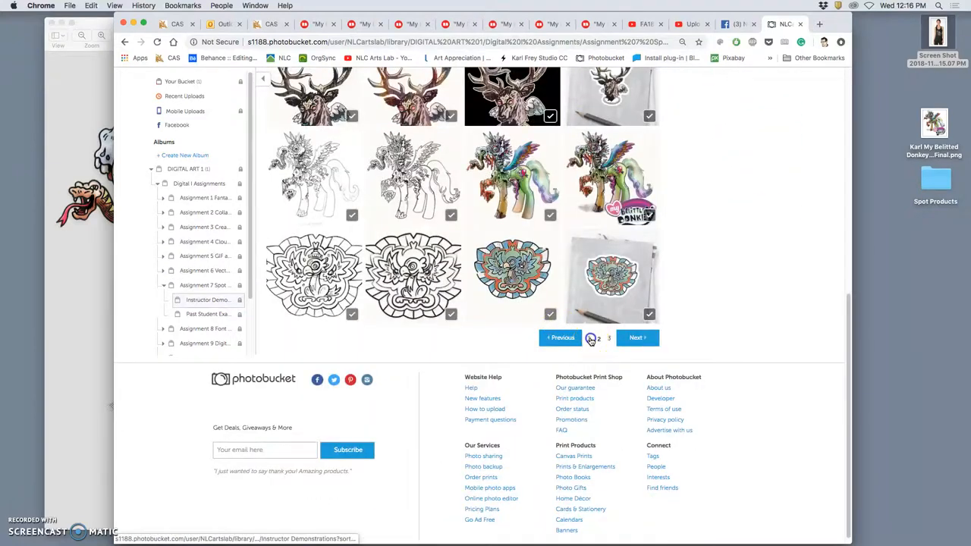
pyautogui.click(637, 337)
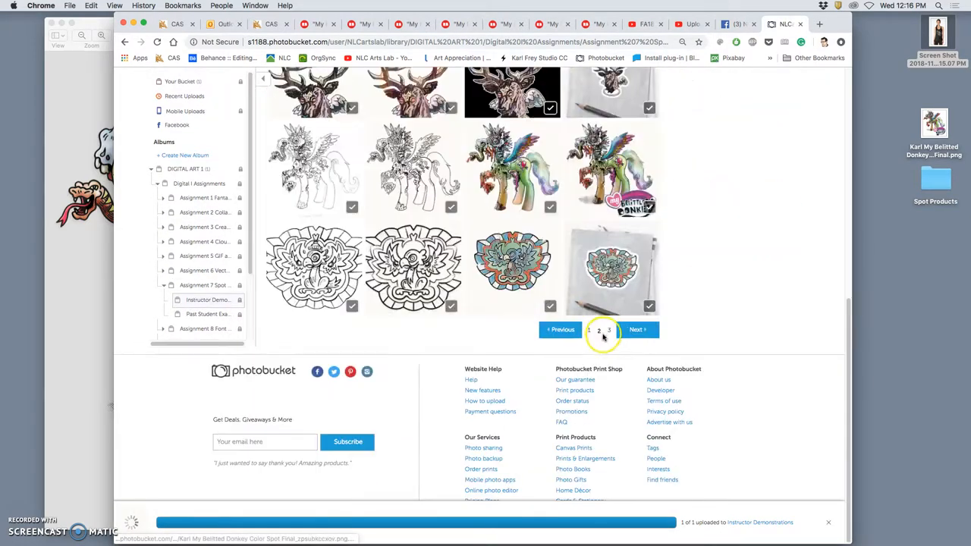
pyautogui.click(609, 329)
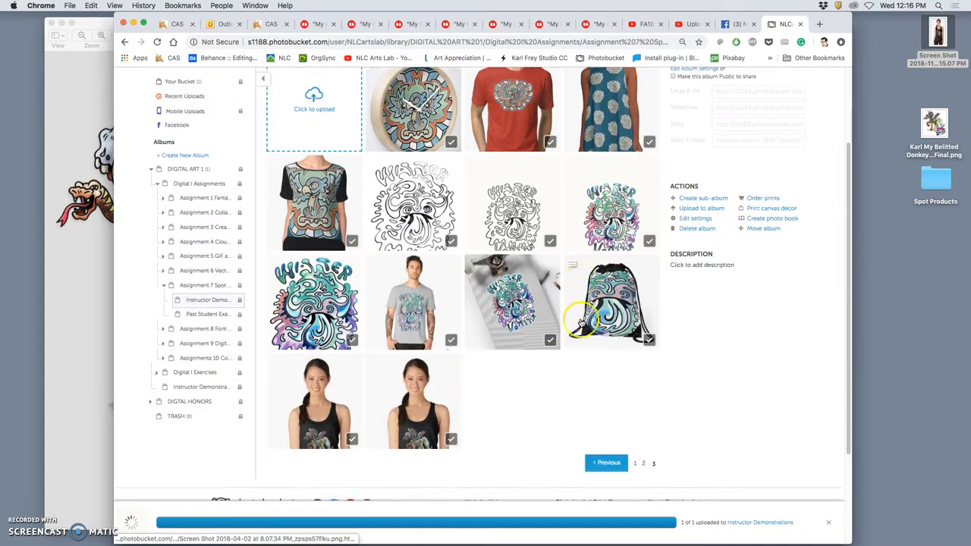
pyautogui.scroll(-3)
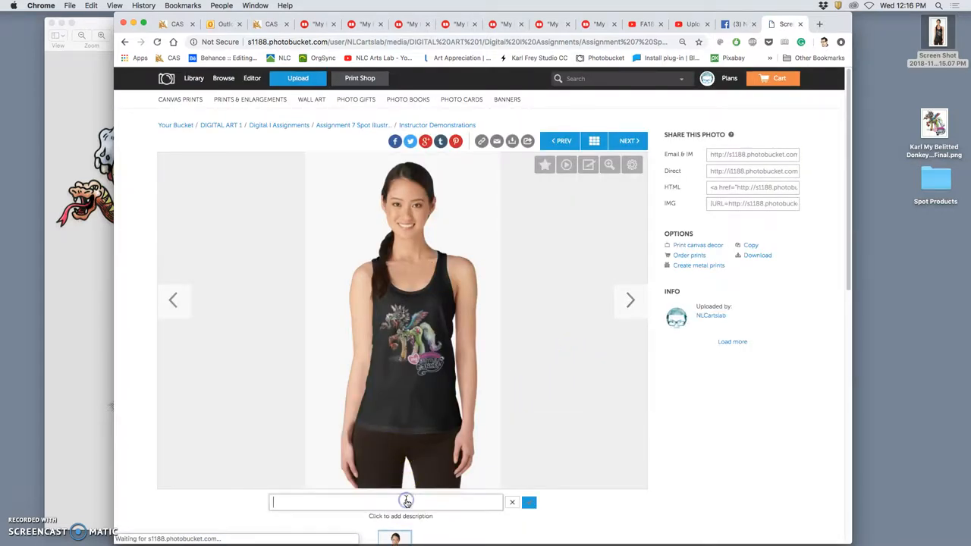
pyautogui.write('Fa18 Karl 5')
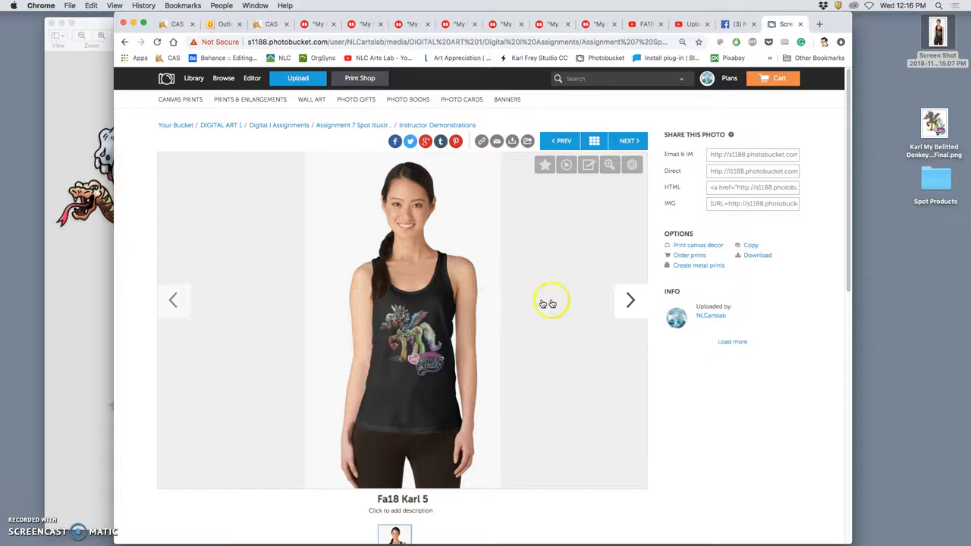
# Open the Spot Products folder and view the tote bag, red tee, sticker and navy tee mockups in Preview
pyautogui.click(934, 182)
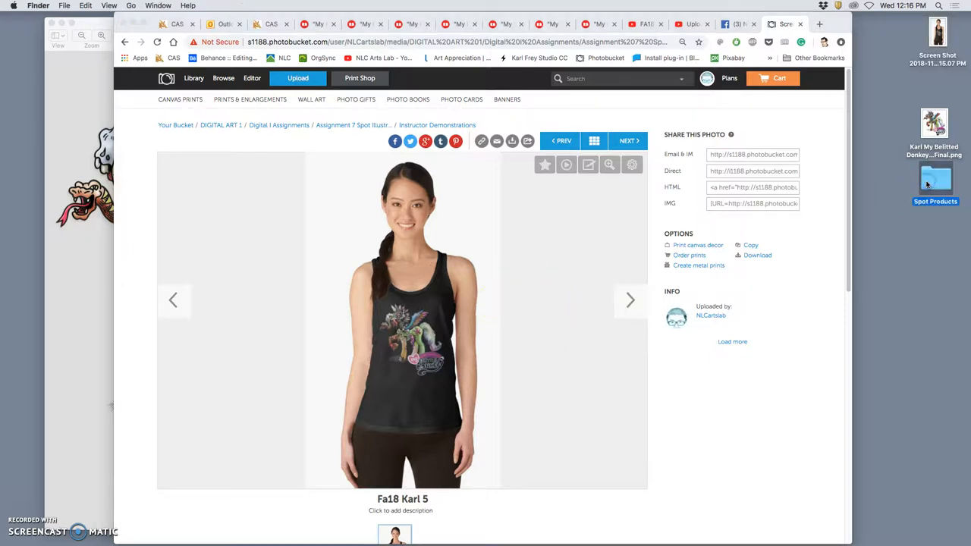
pyautogui.doubleClick(934, 180)
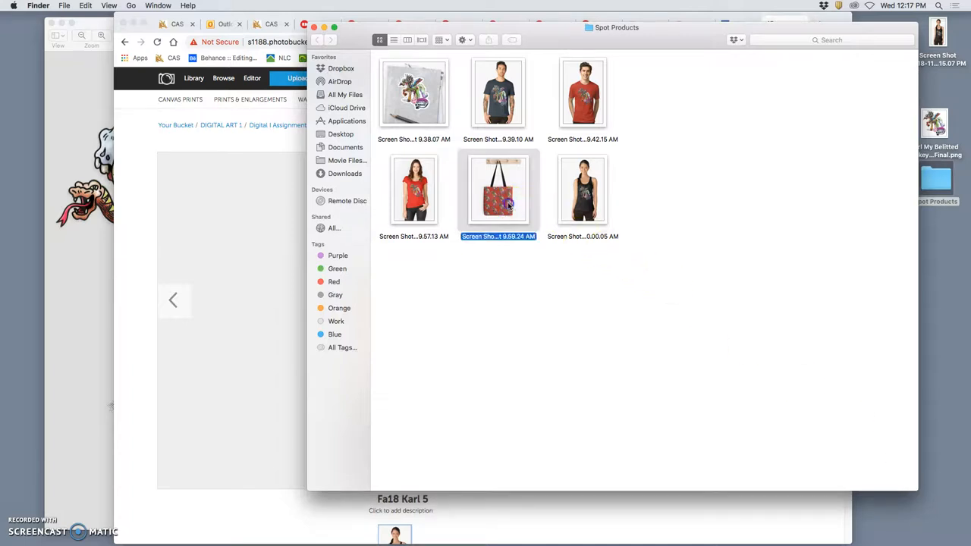
pyautogui.doubleClick(497, 189)
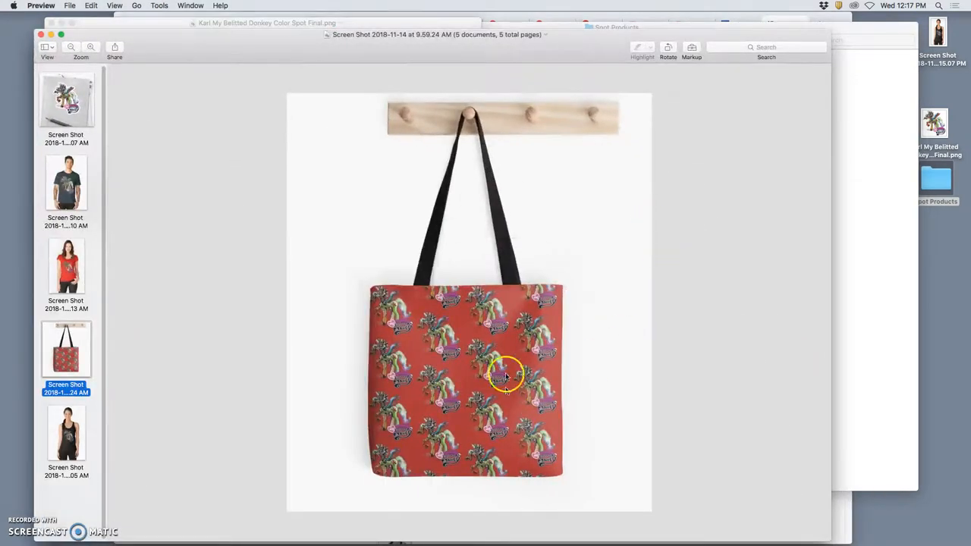
pyautogui.click(67, 266)
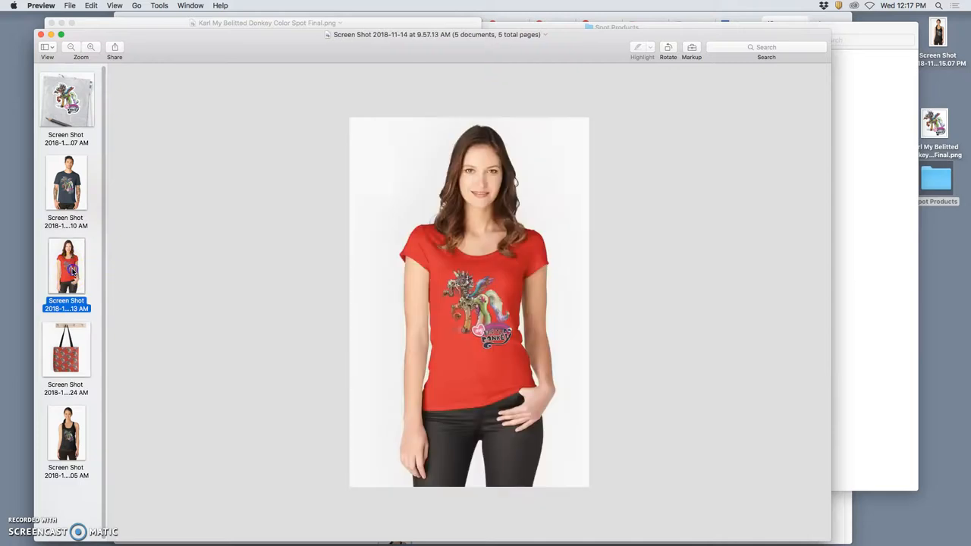
pyautogui.click(67, 100)
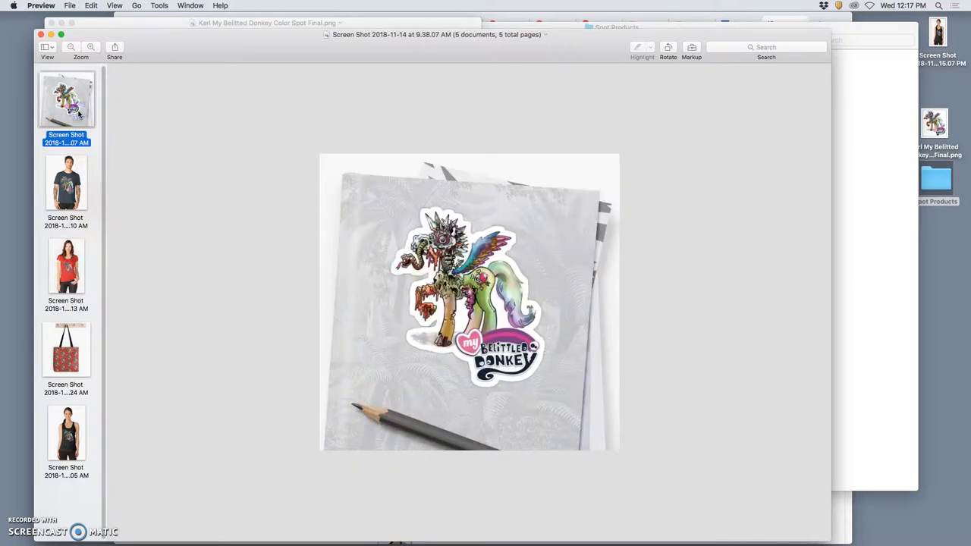
pyautogui.click(67, 182)
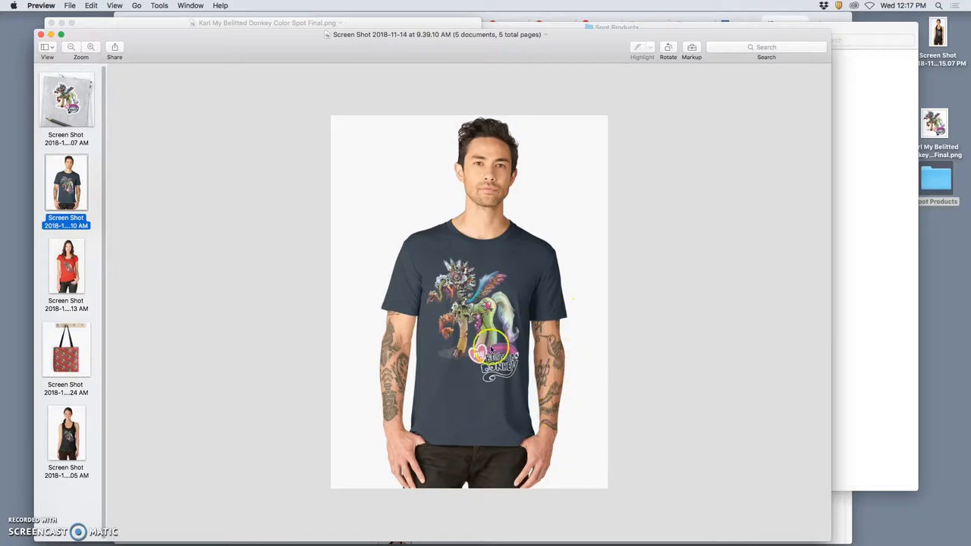
pyautogui.moveTo(465, 381)
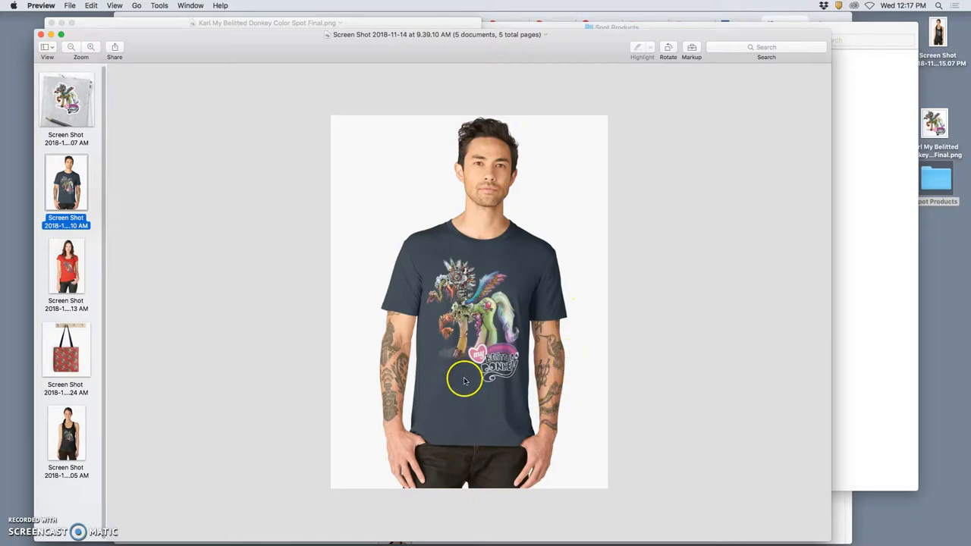
pyautogui.moveTo(524, 327)
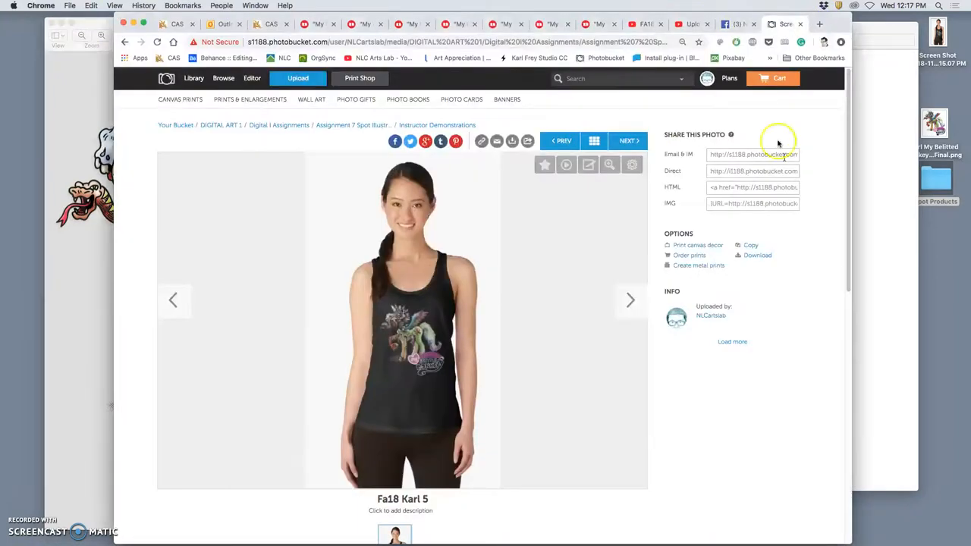
pyautogui.moveTo(449, 339)
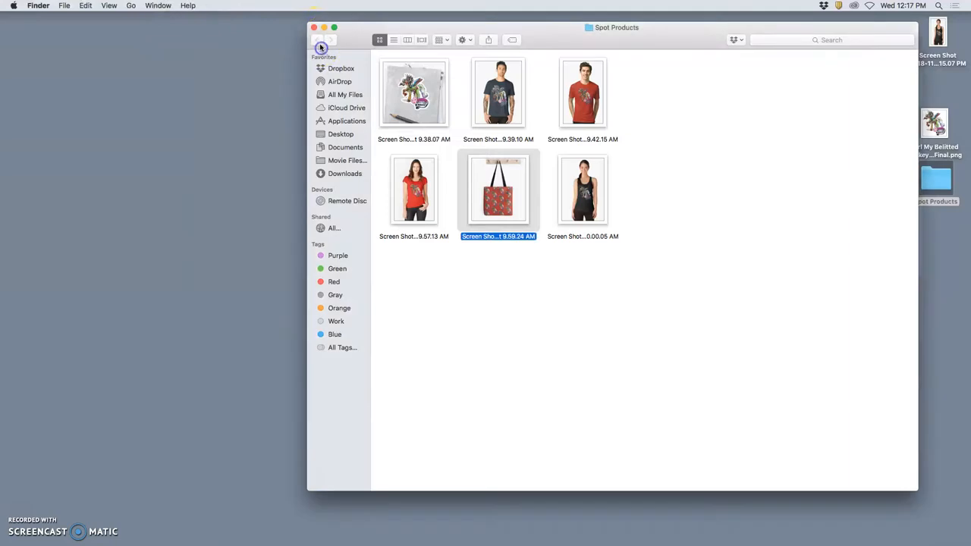
# From Documents > Assignment #7, send the Karl Assign 7 Digital Color Spot PNG to Photoshop CC 2018
pyautogui.click(312, 27)
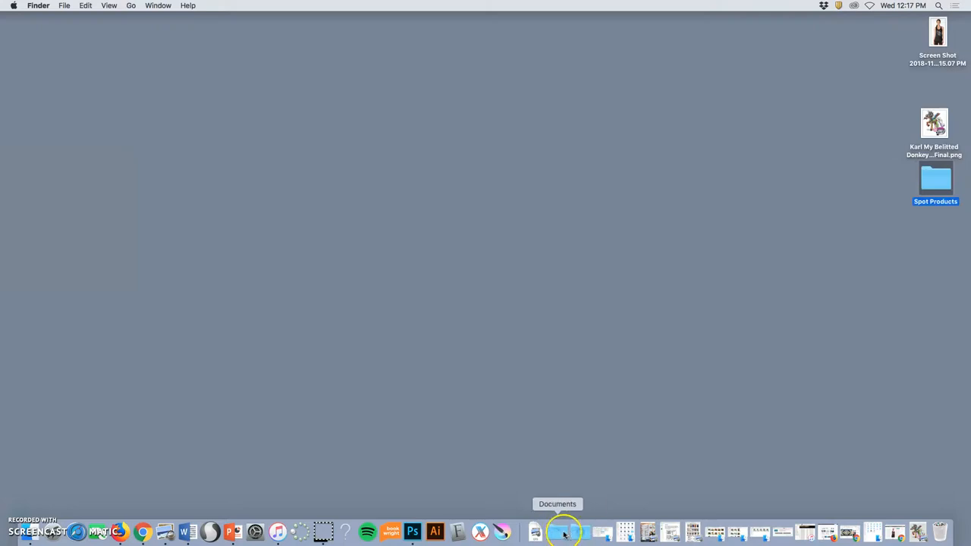
pyautogui.click(558, 531)
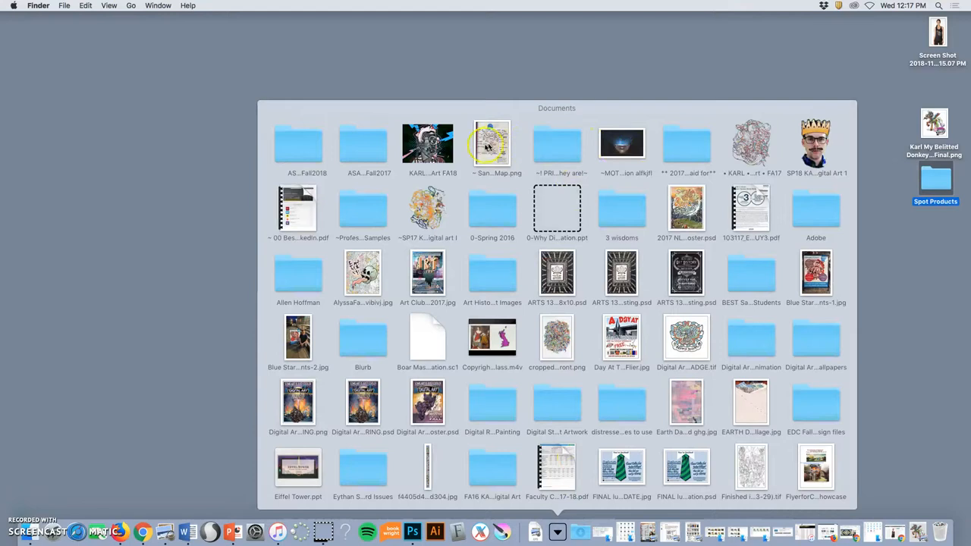
pyautogui.doubleClick(433, 145)
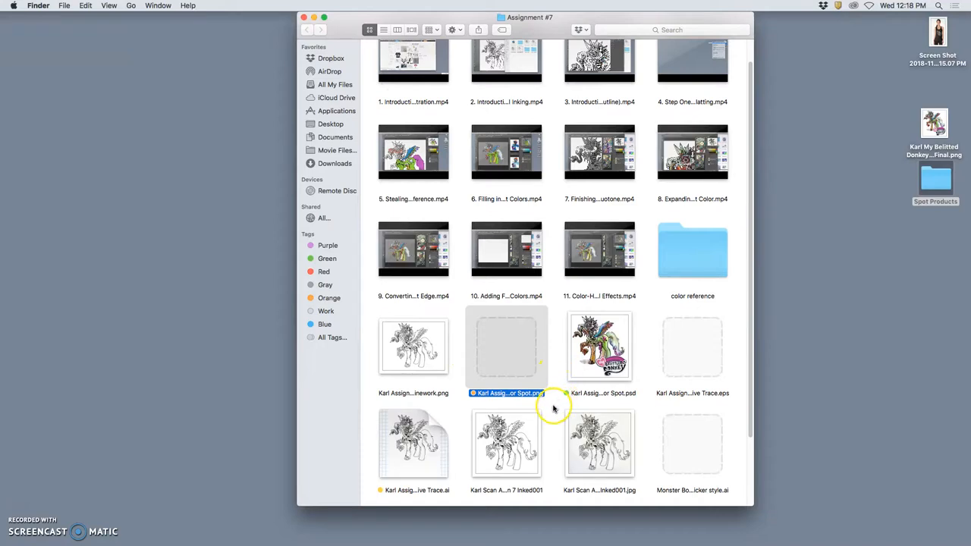
pyautogui.rightClick(507, 346)
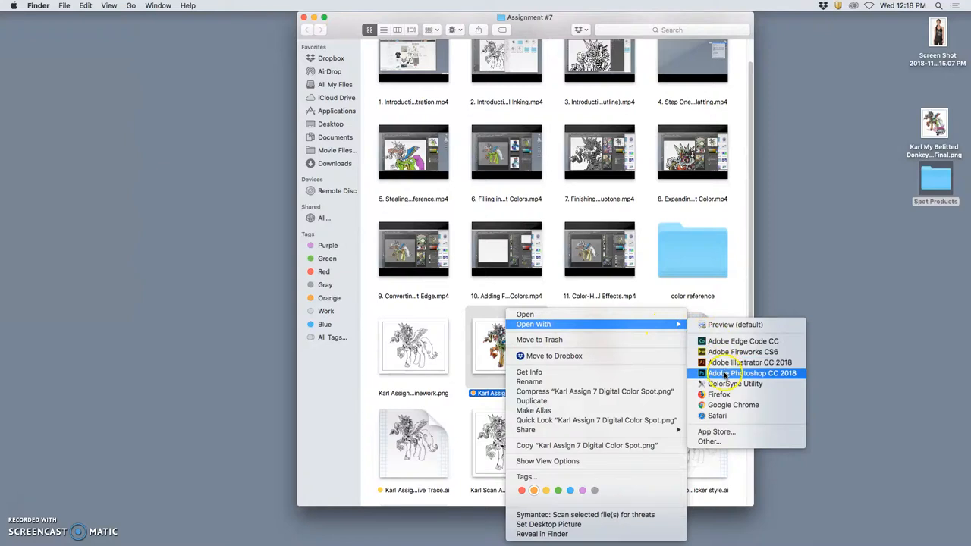
pyautogui.click(753, 373)
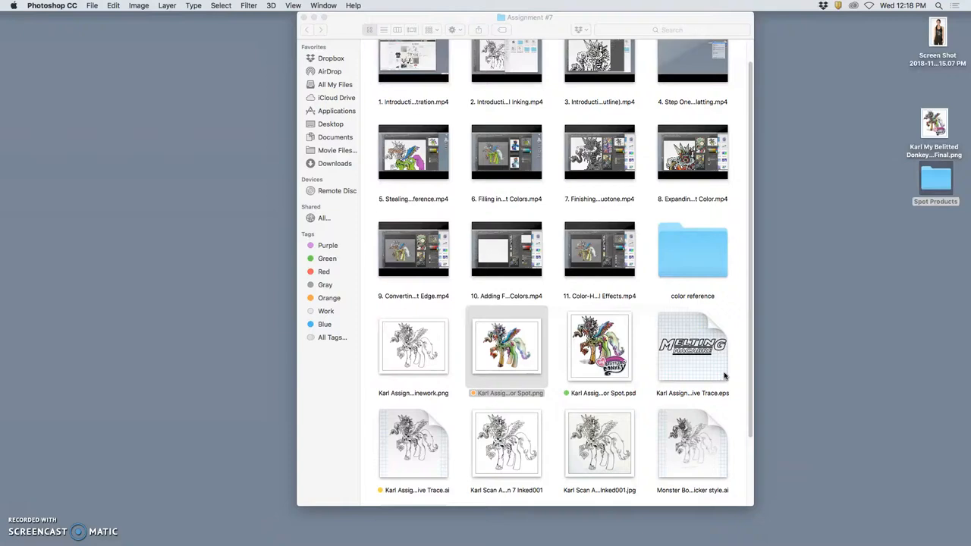
pyautogui.moveTo(724, 373)
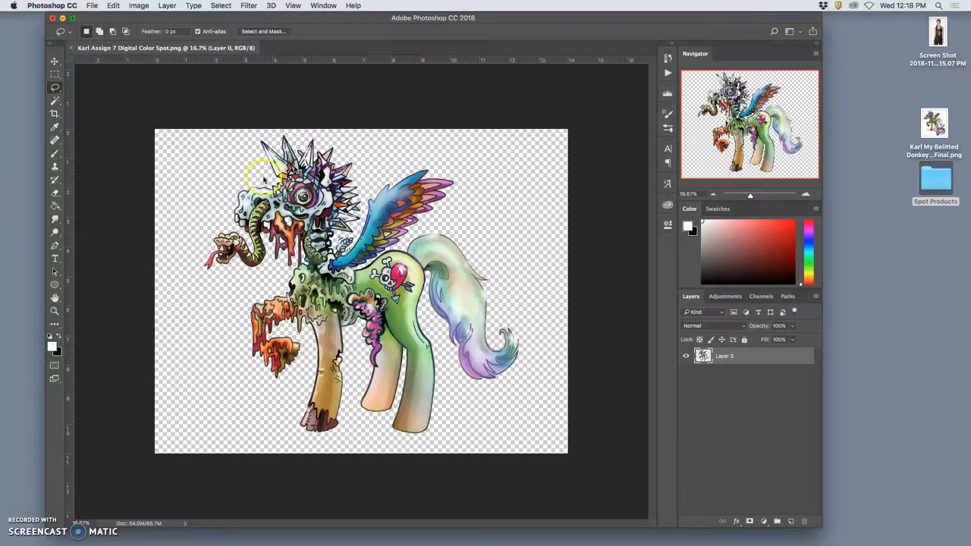
pyautogui.moveTo(351, 304)
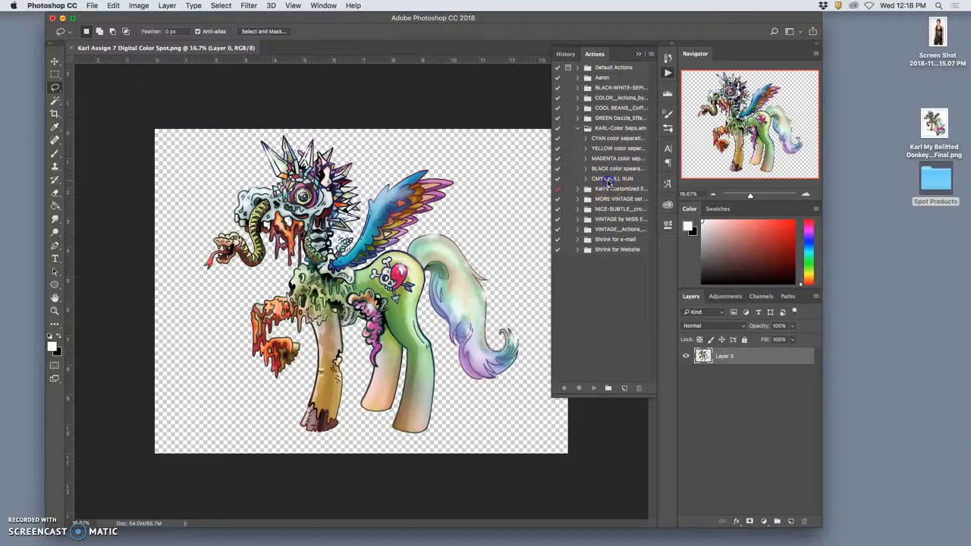
# Run the CMYK FULL RUN action to create the cyan, yellow, magenta and black dot layer documents
pyautogui.click(613, 179)
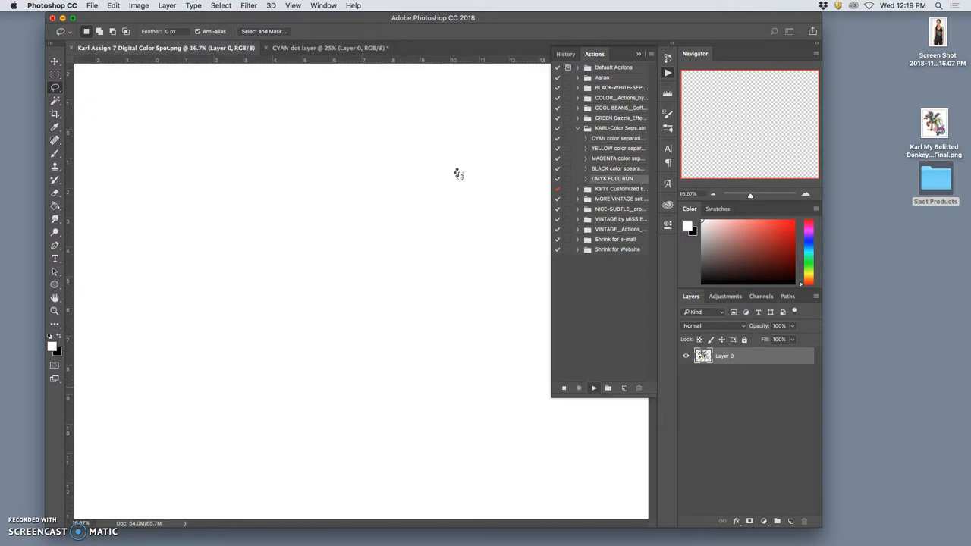
pyautogui.moveTo(458, 173)
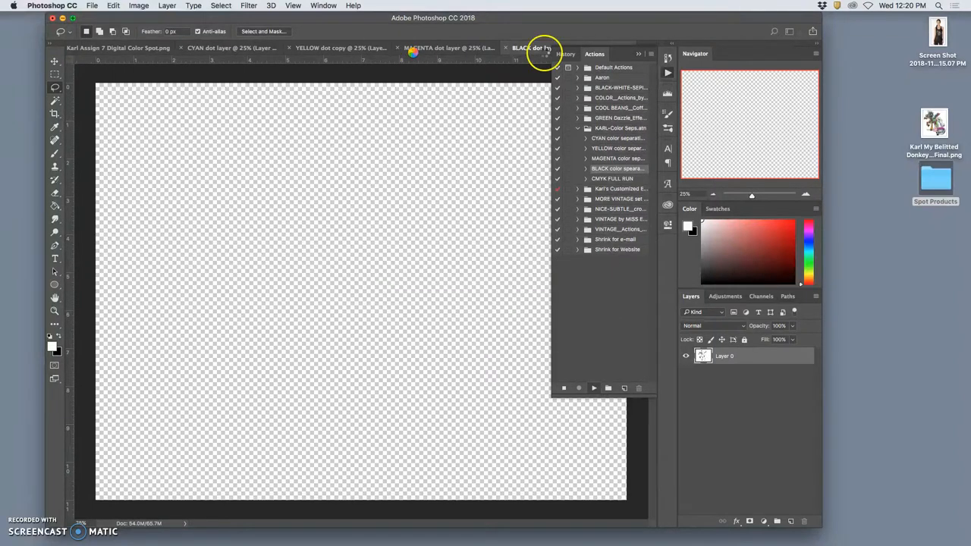
# Switch to the BLACK dot layer document so the action builds the CMYK combined dot layer
pyautogui.click(543, 47)
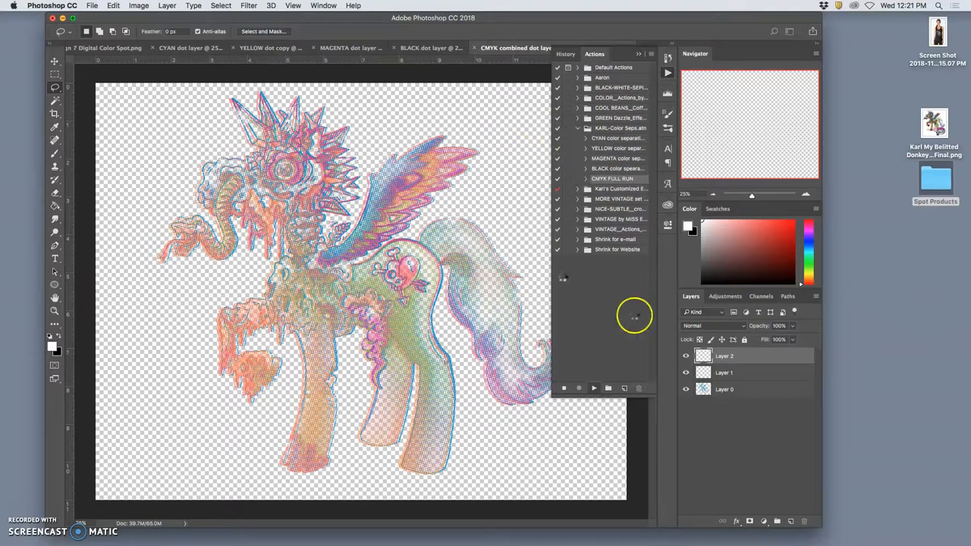
pyautogui.moveTo(470, 331)
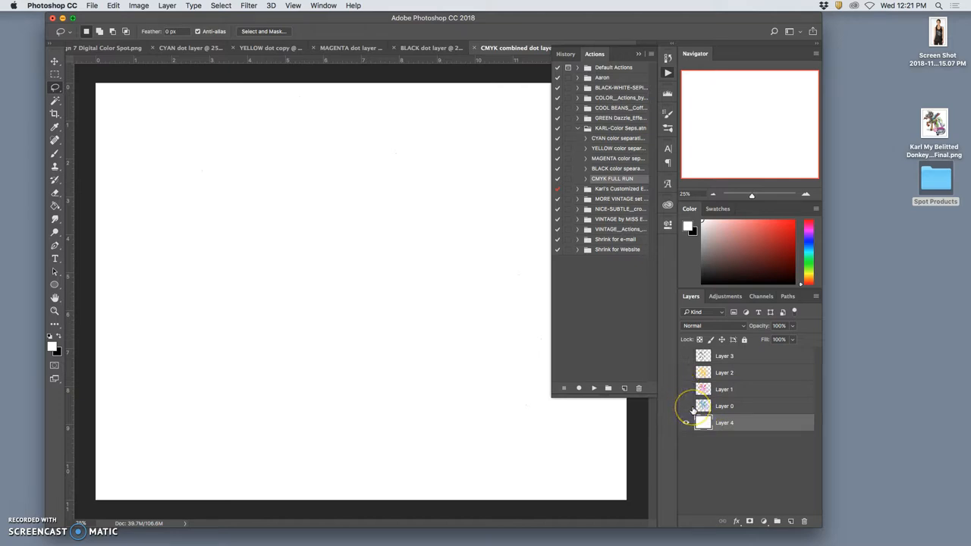
pyautogui.moveTo(686, 422)
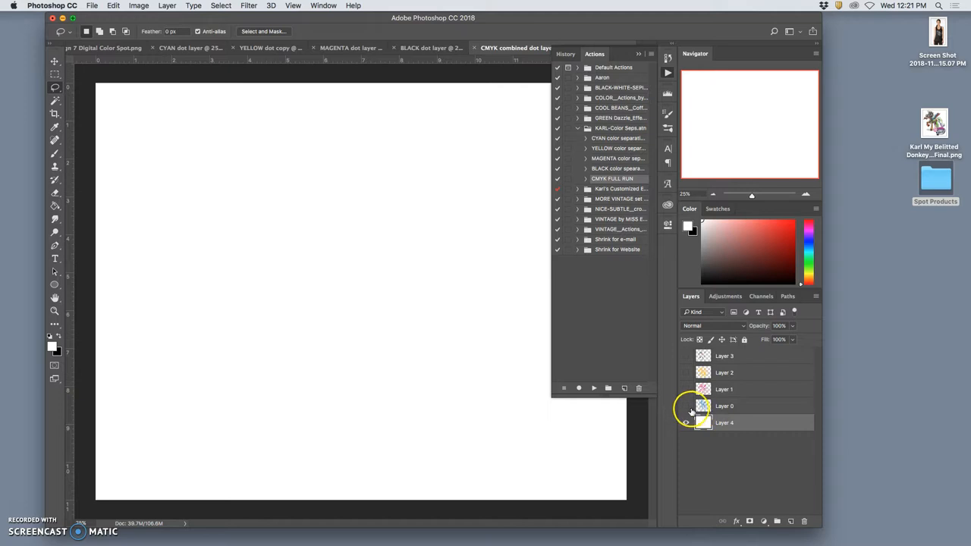
# Hide the other dot layers so only the cyan halftone dots remain visible
pyautogui.click(686, 406)
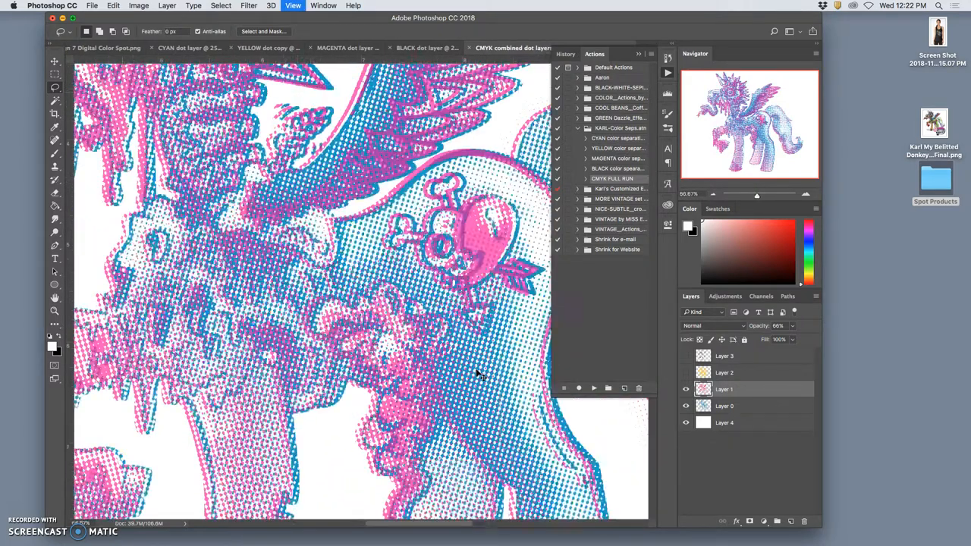
pyautogui.click(685, 407)
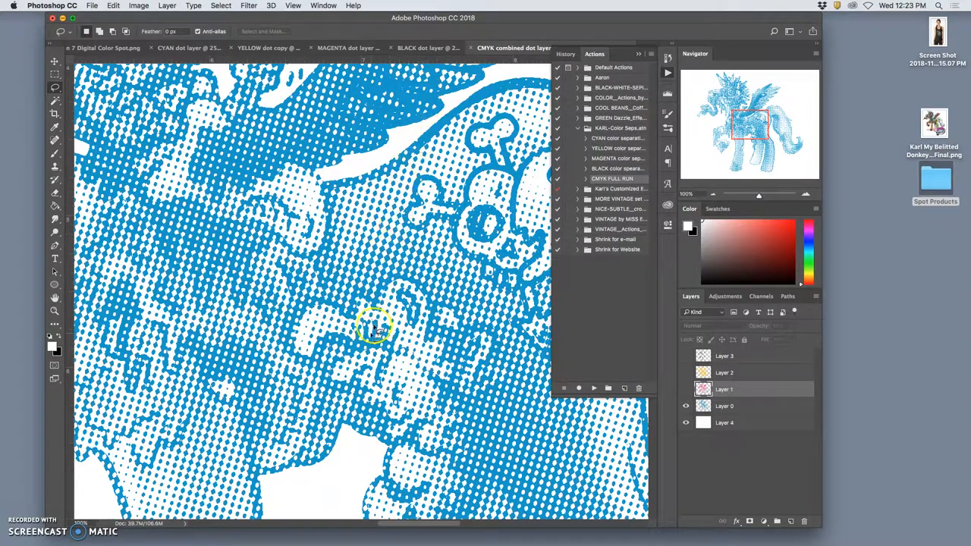
pyautogui.moveTo(386, 212)
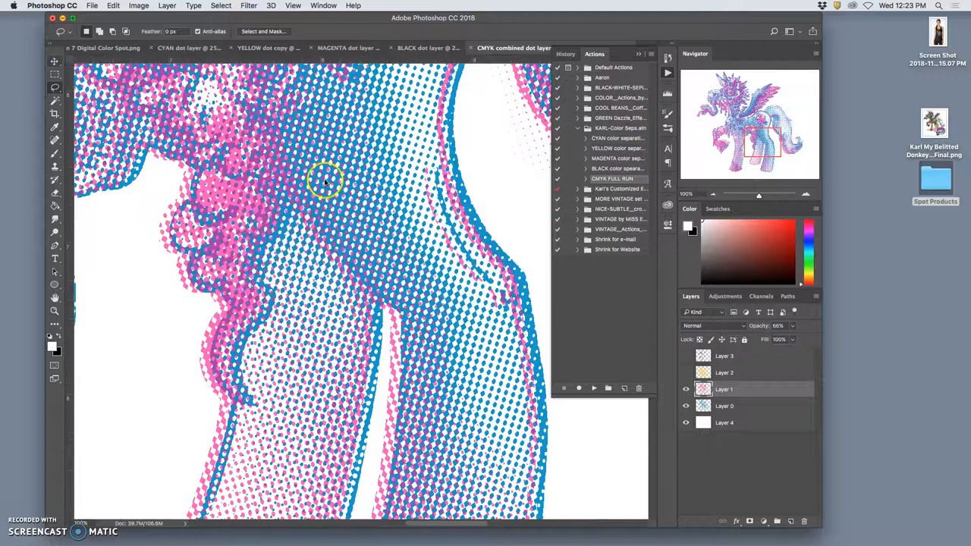
# Zoom in further until individual cyan and magenta dots are clearly distinct
pyautogui.click(55, 62)
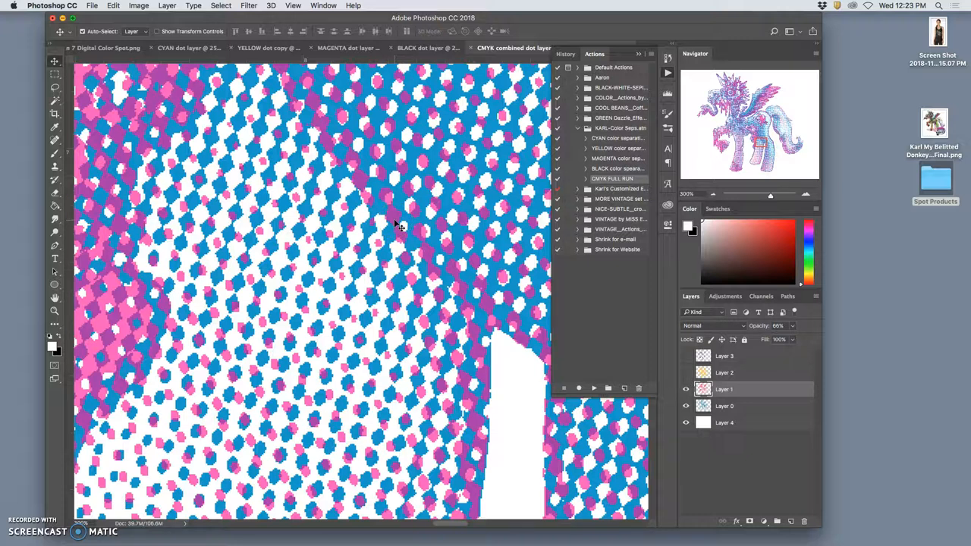
# View the yellow layer alone, then turn every color dot layer back on for the full-color result
pyautogui.click(686, 373)
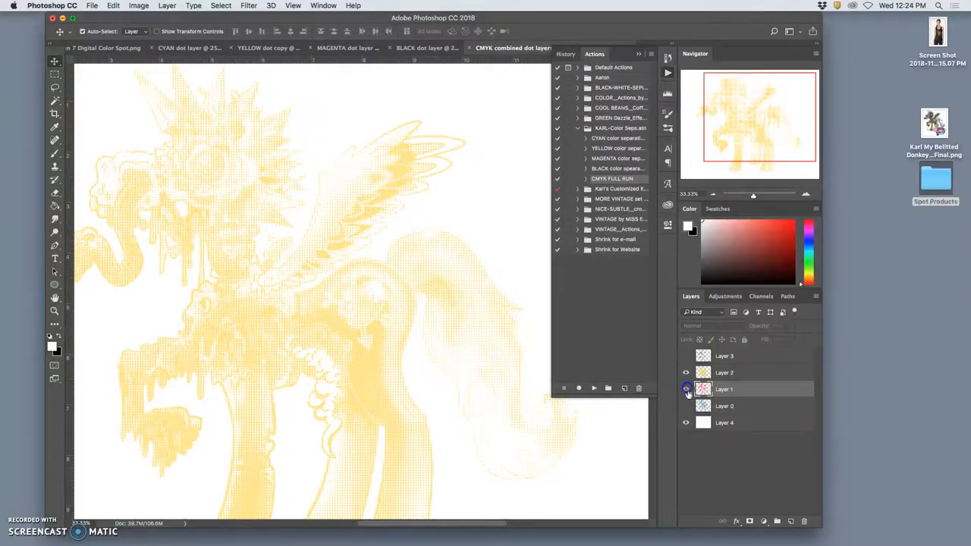
pyautogui.click(685, 389)
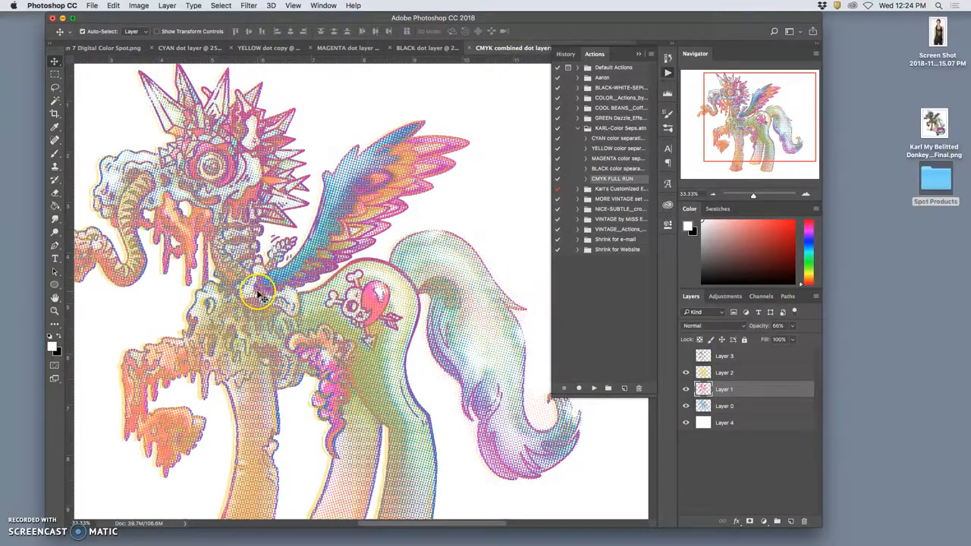